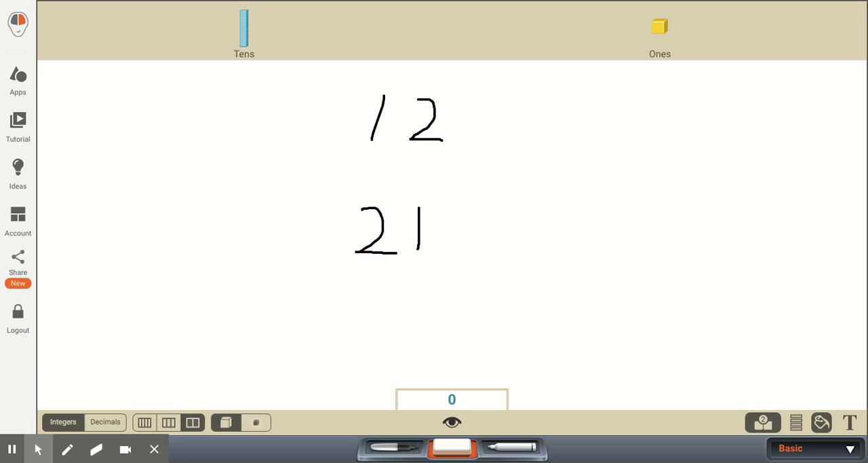
mouse_move(339, 129)
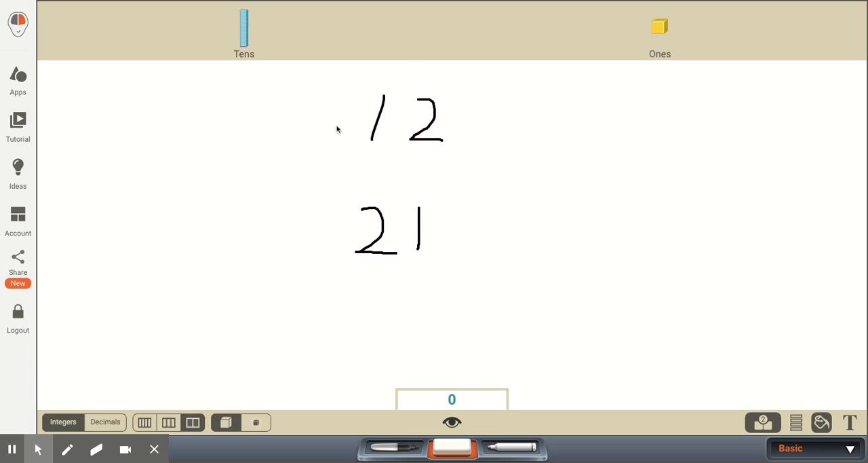
mouse_move(377, 106)
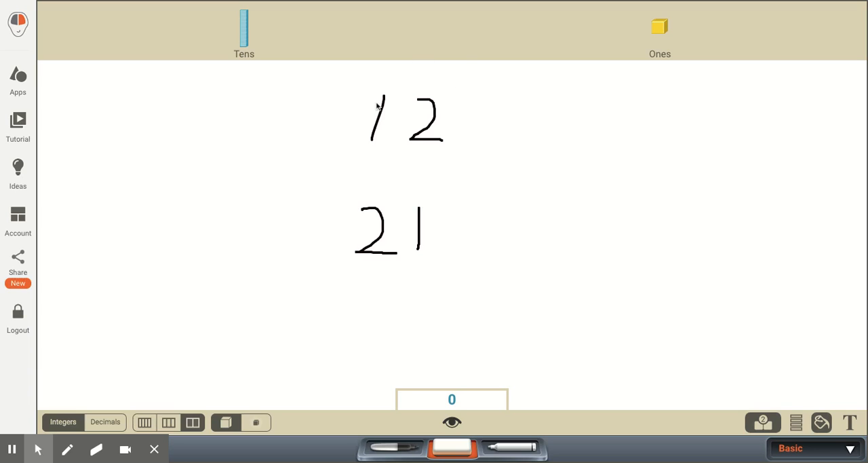
mouse_move(331, 241)
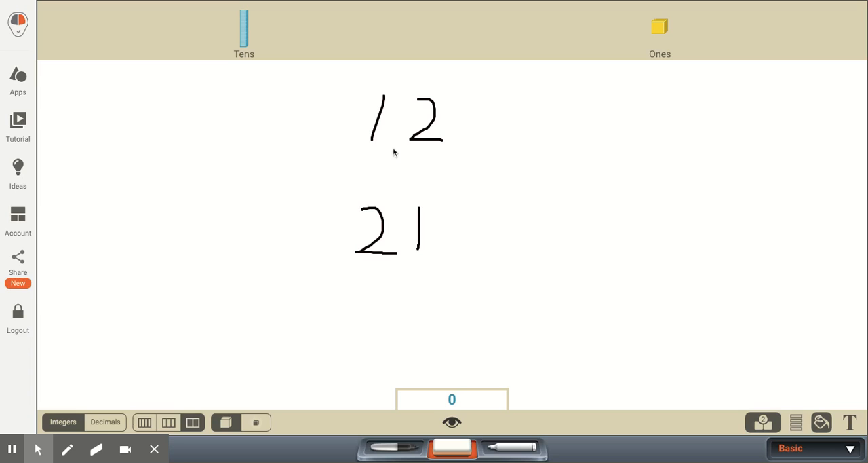
mouse_move(371, 156)
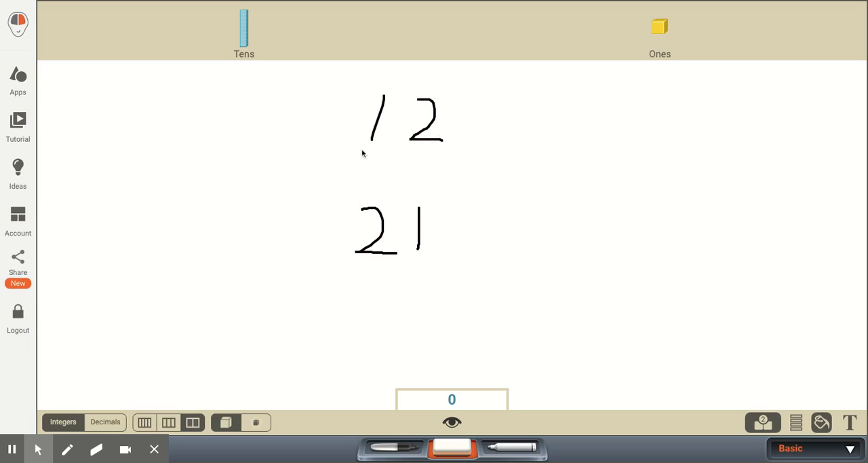
mouse_move(408, 162)
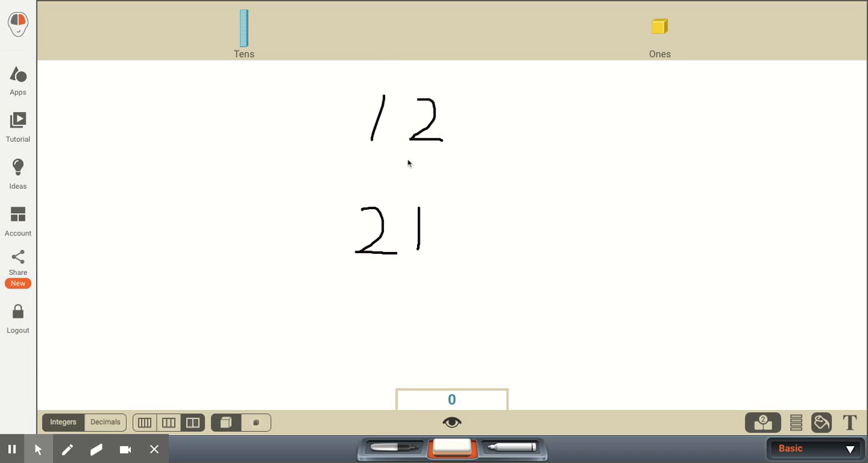
mouse_move(391, 155)
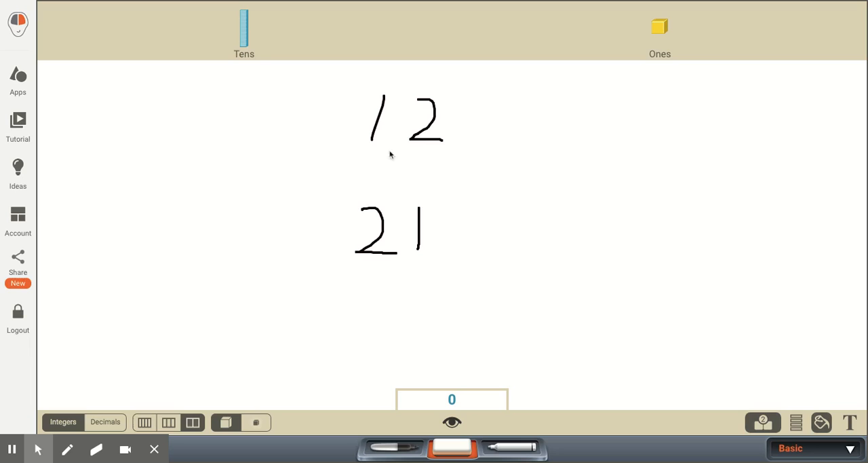
mouse_move(382, 131)
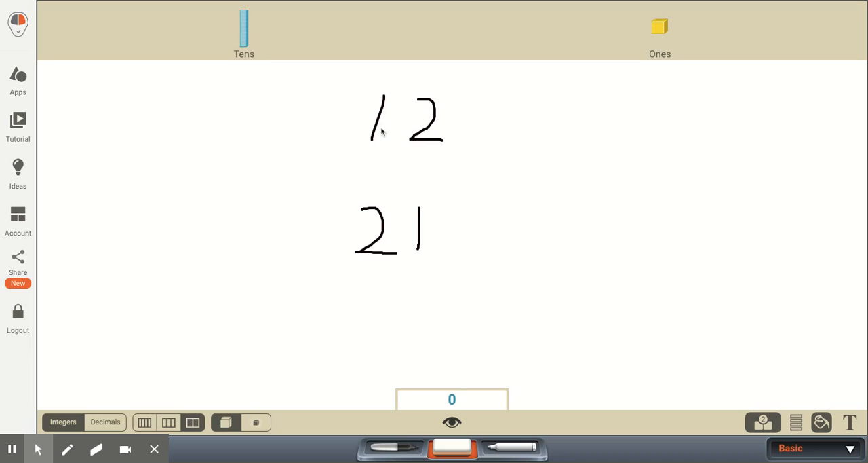
mouse_move(385, 155)
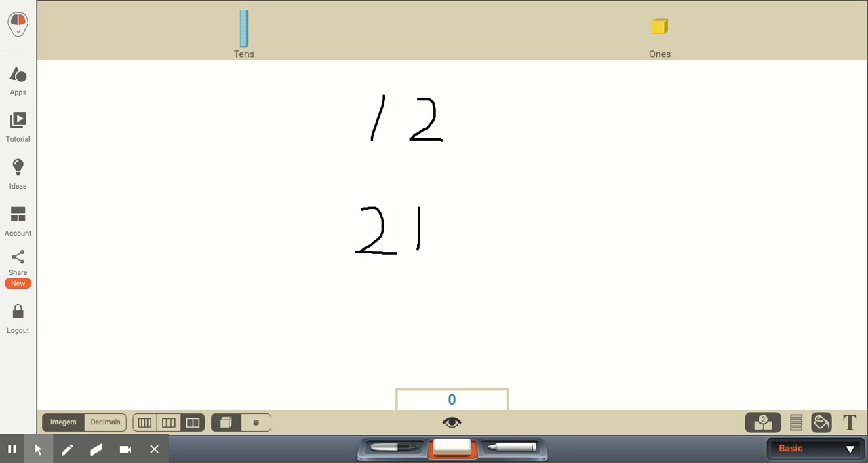
mouse_move(437, 60)
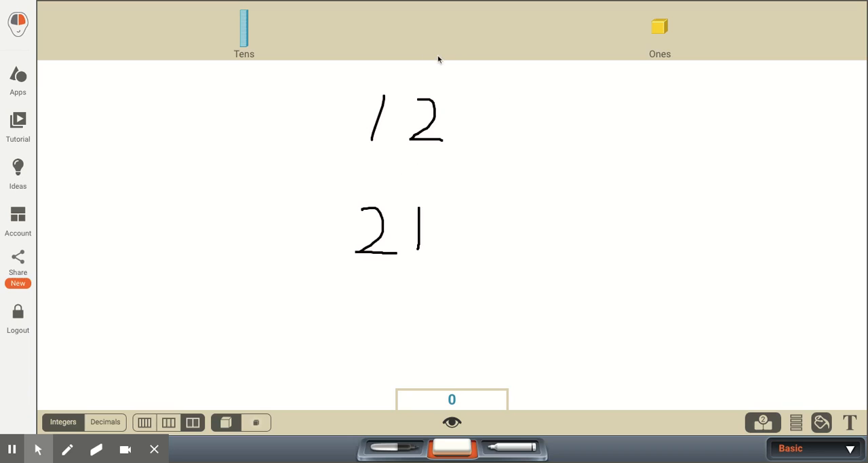
mouse_move(473, 71)
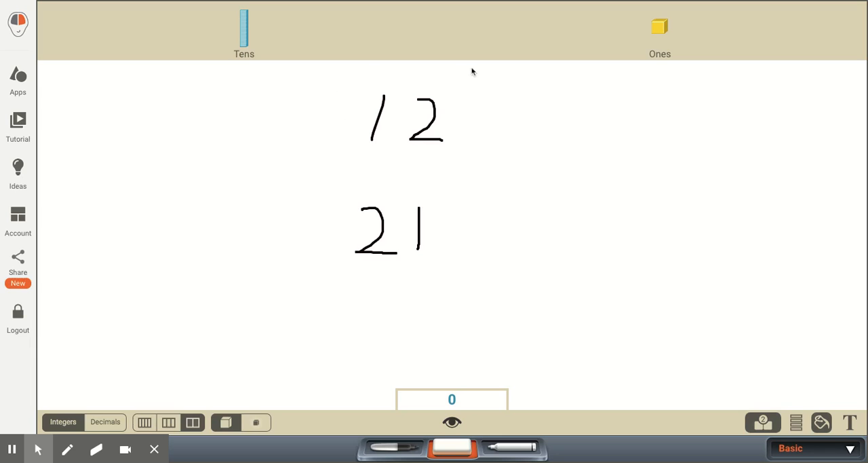
mouse_move(398, 171)
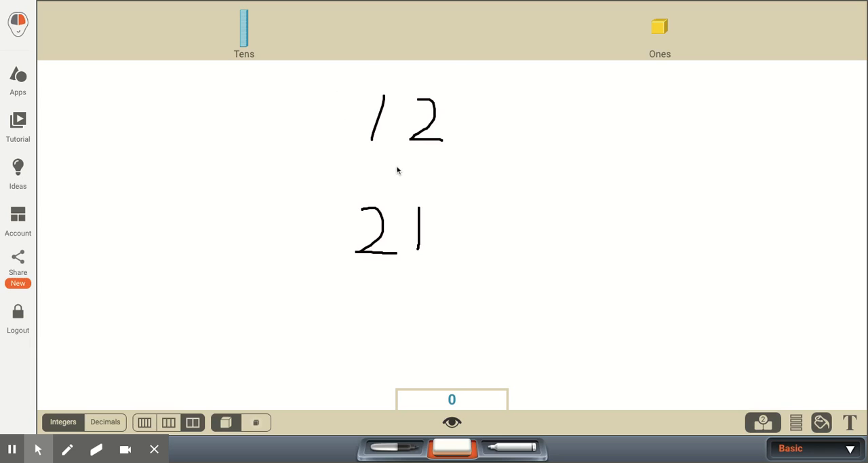
mouse_move(441, 140)
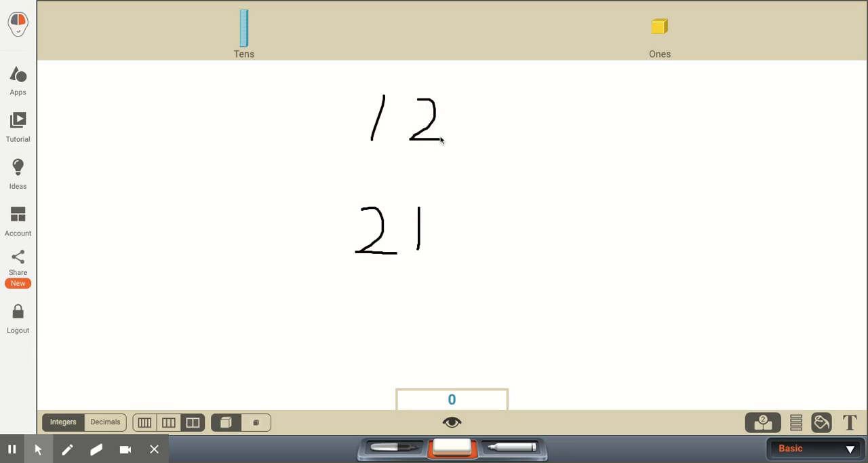
mouse_move(447, 144)
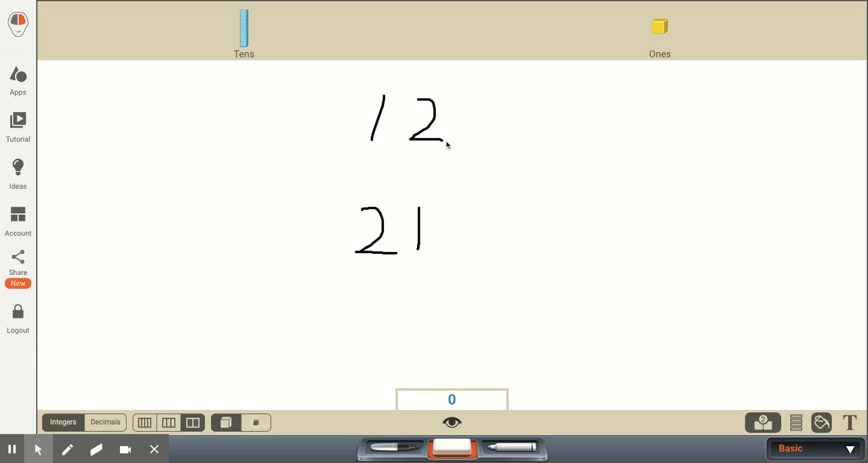
mouse_move(429, 146)
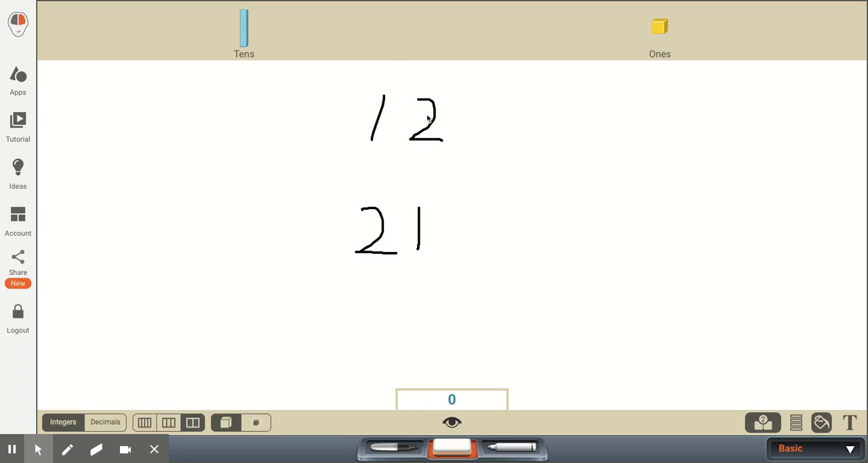
mouse_move(425, 120)
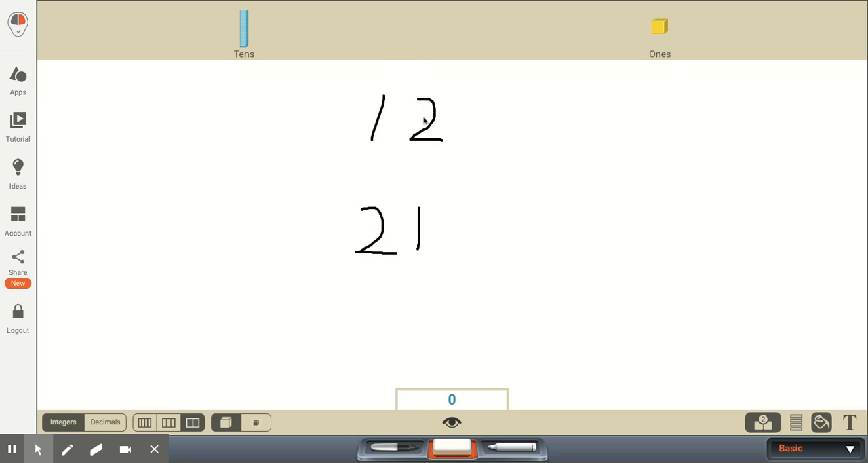
mouse_move(428, 144)
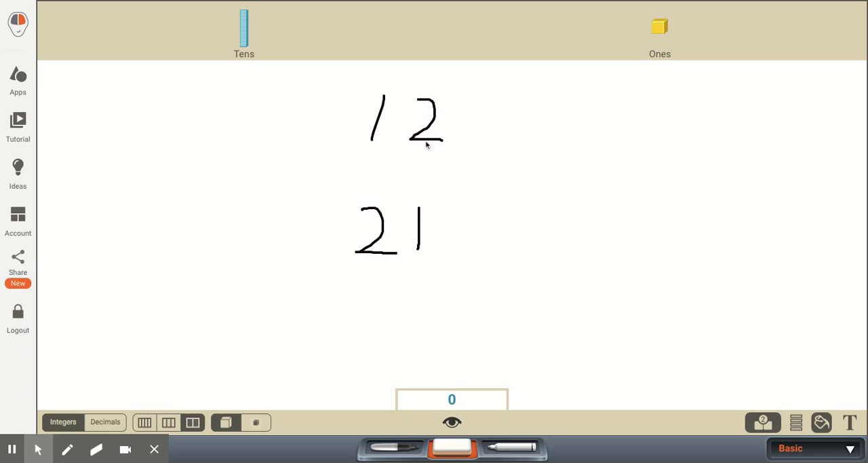
mouse_move(387, 124)
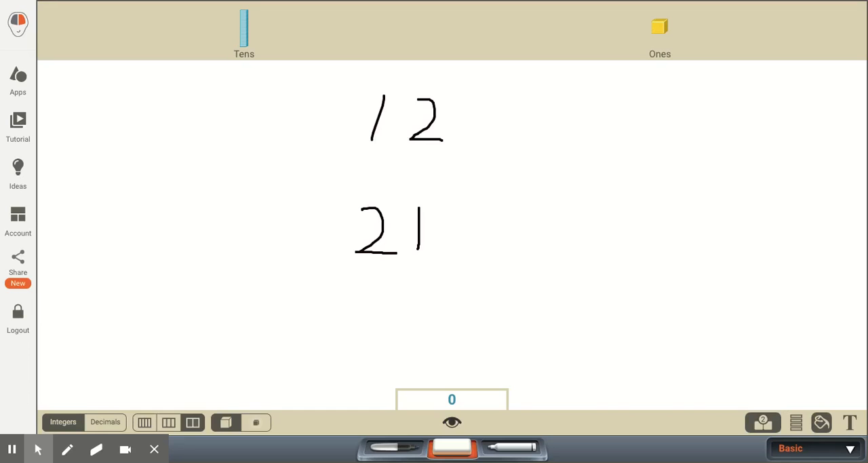
mouse_move(427, 138)
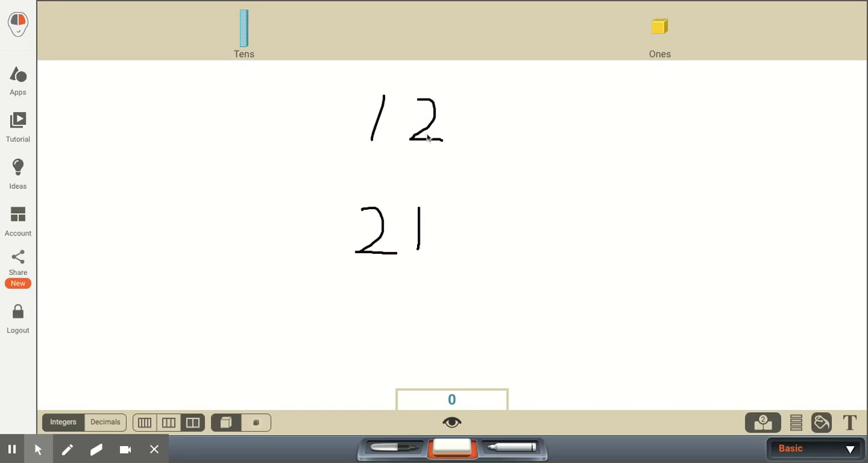
mouse_move(427, 139)
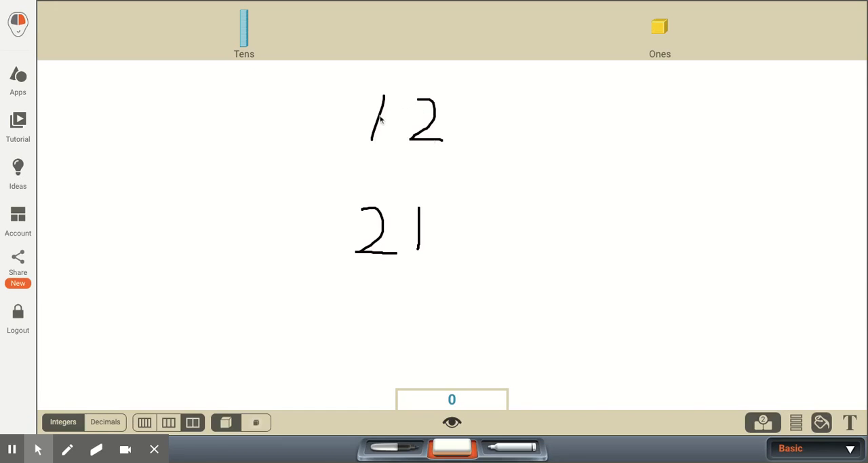
mouse_move(12, 448)
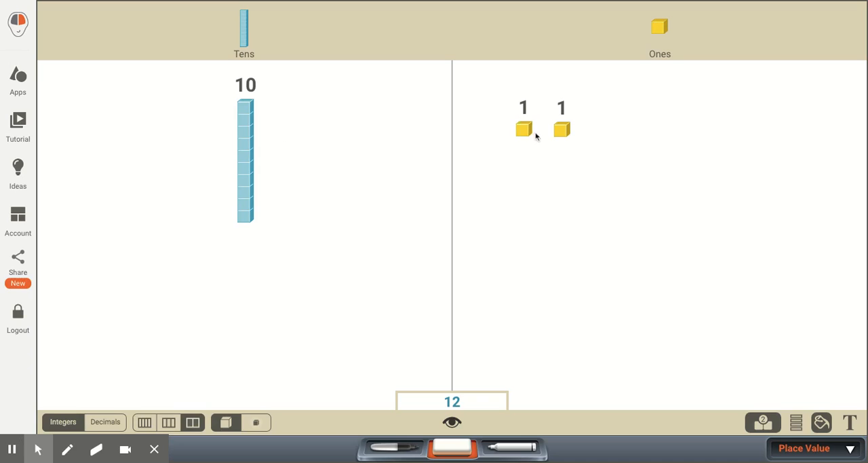
mouse_move(614, 148)
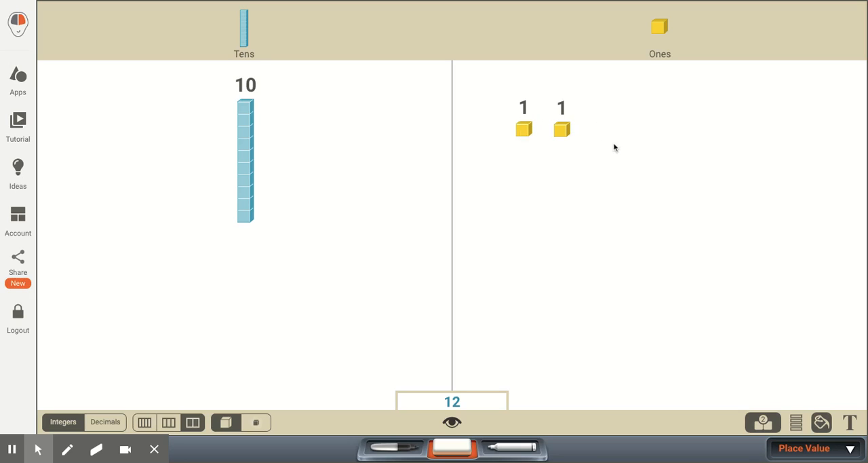
mouse_move(583, 128)
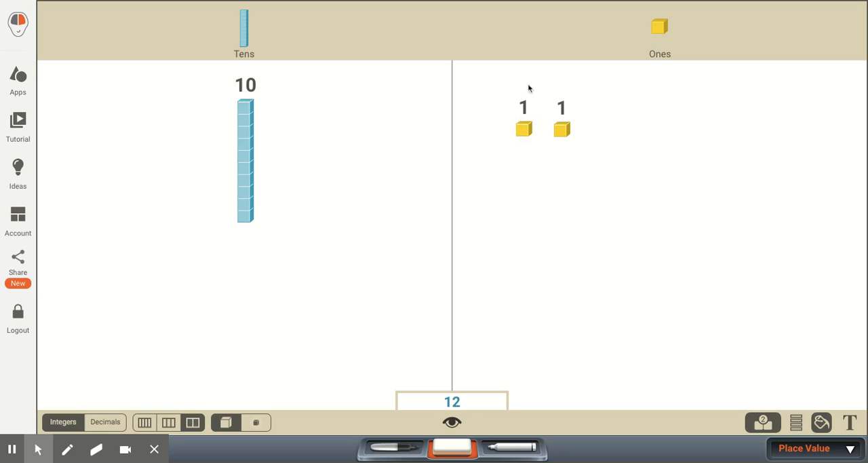
mouse_move(247, 95)
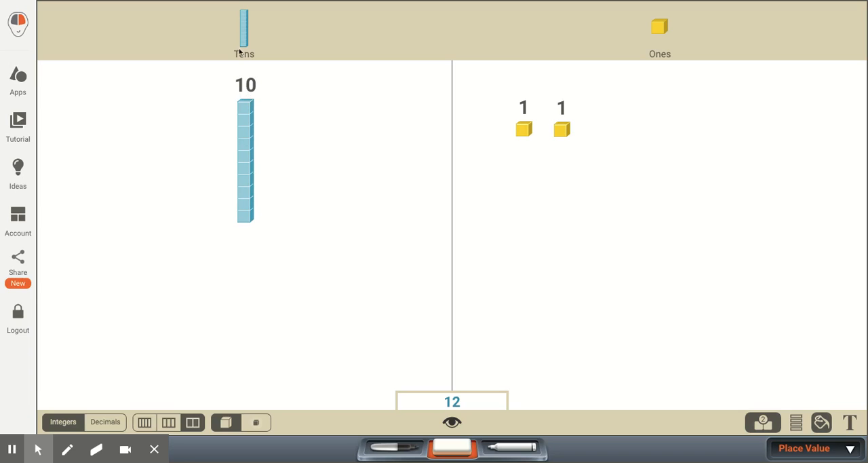
mouse_move(230, 26)
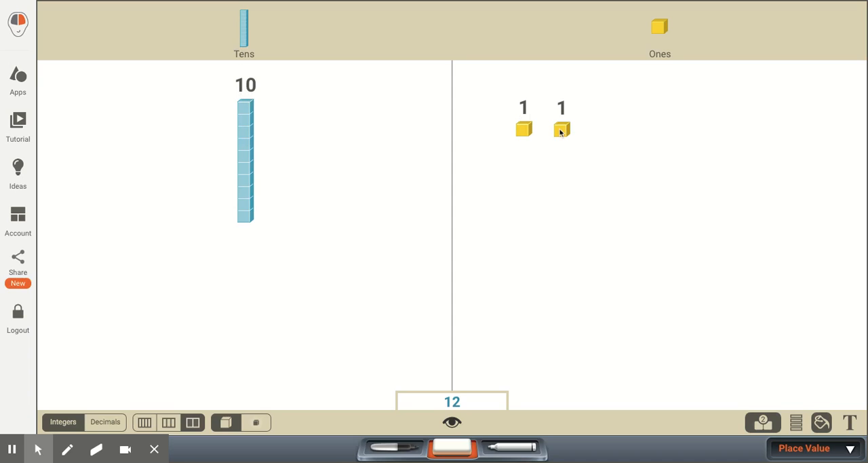
Move the second unit cube beside the first in Ones, leaving the ten rod in Tens.
drag(562, 129, 637, 121)
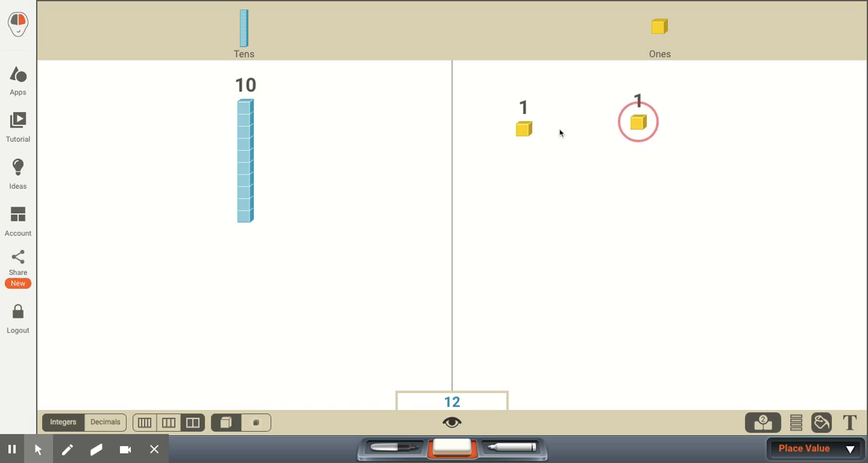
drag(638, 121, 668, 178)
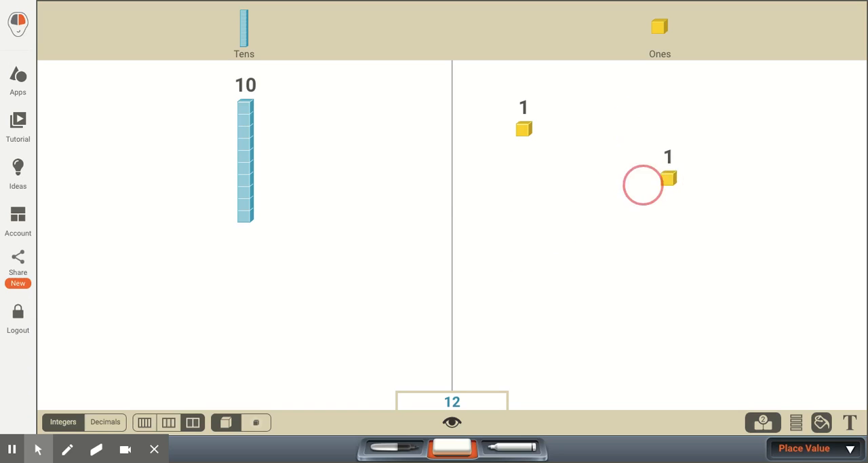
drag(671, 178, 697, 156)
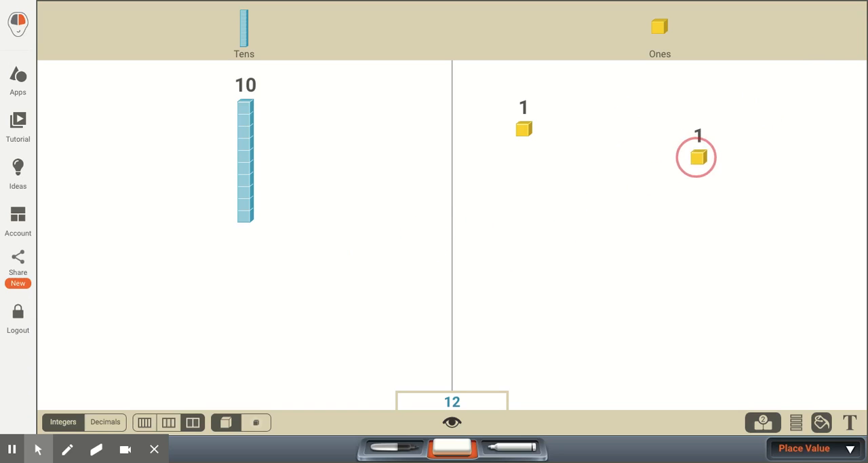
drag(698, 157, 582, 119)
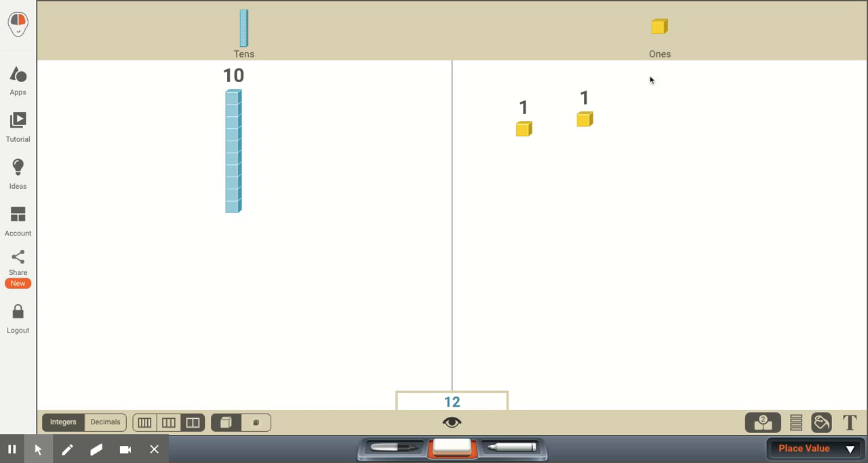
mouse_move(597, 120)
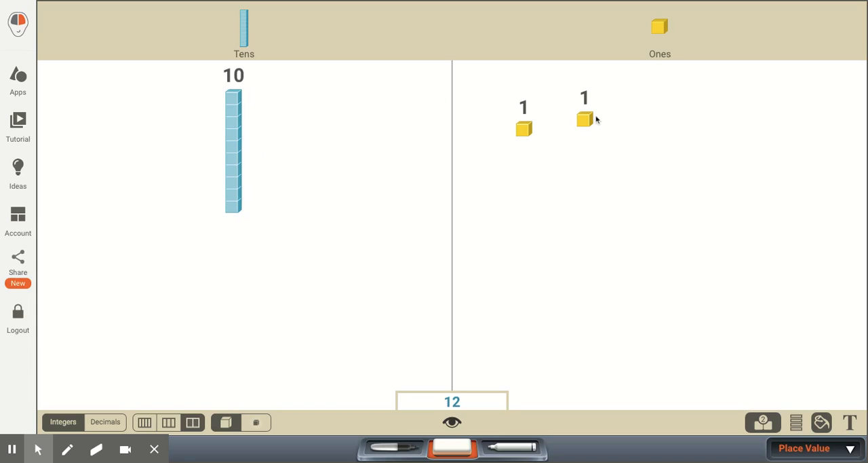
mouse_move(777, 149)
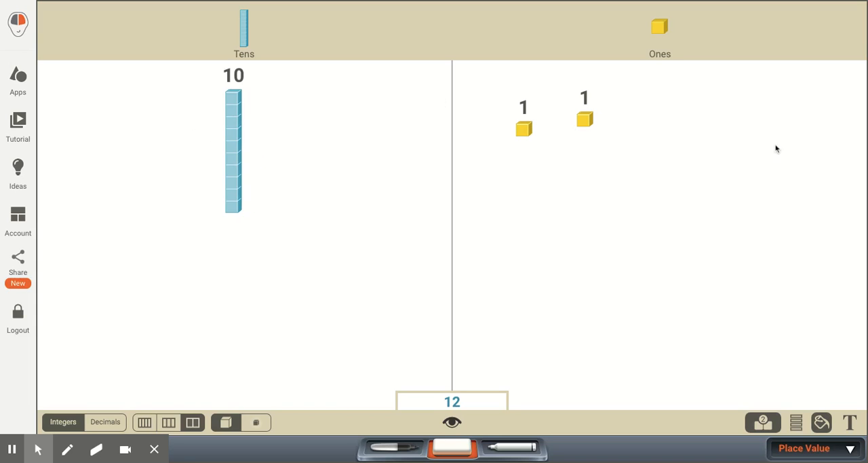
mouse_move(269, 158)
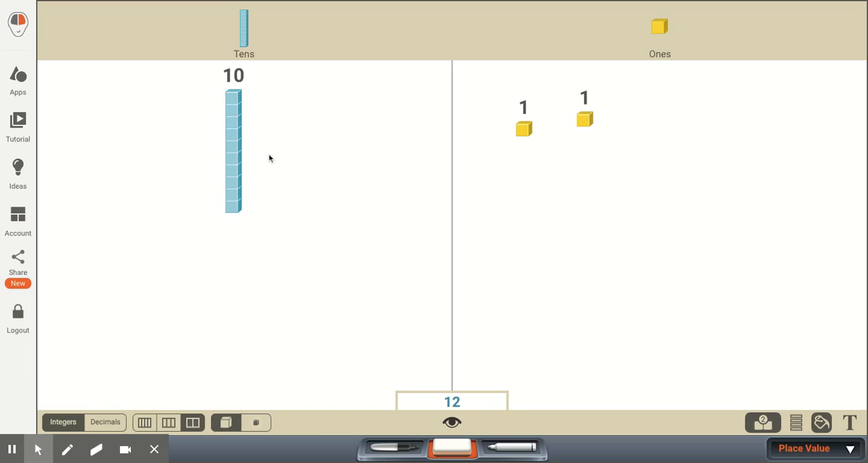
mouse_move(586, 98)
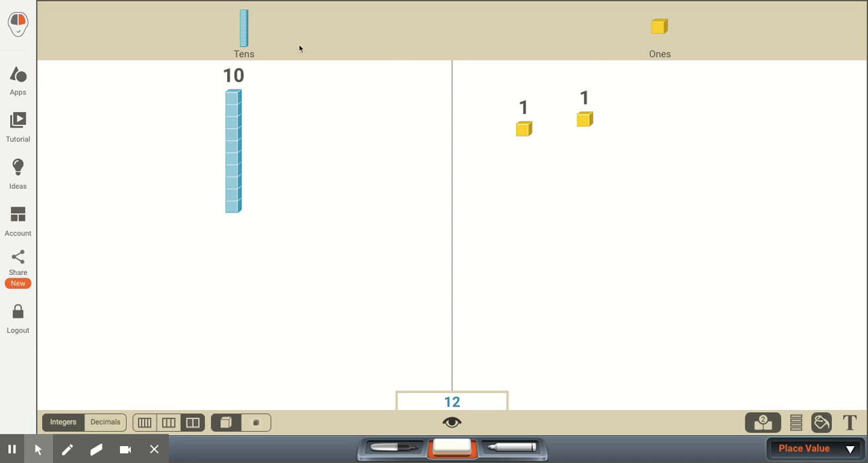
mouse_move(476, 69)
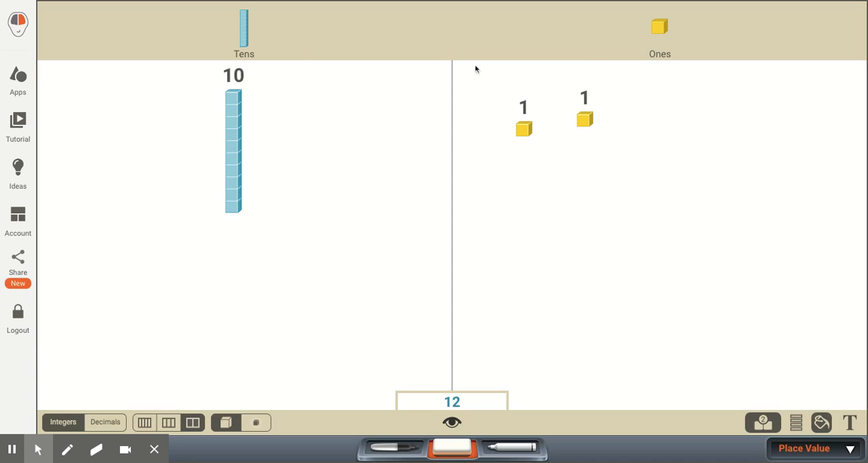
mouse_move(243, 155)
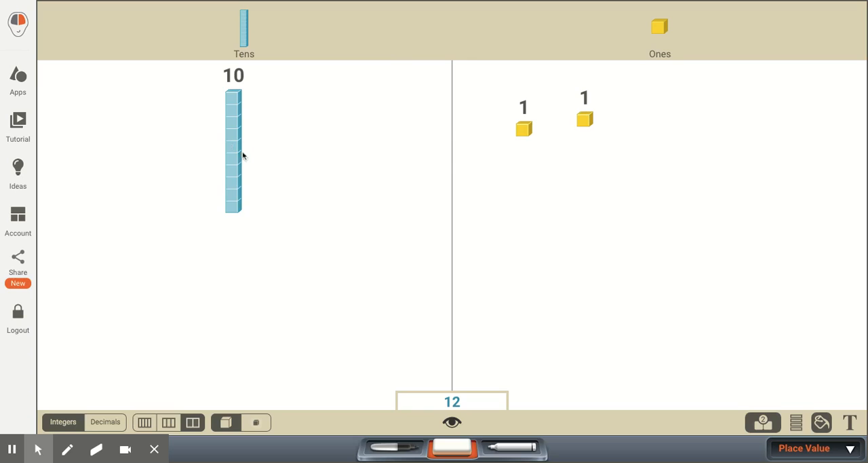
mouse_move(238, 159)
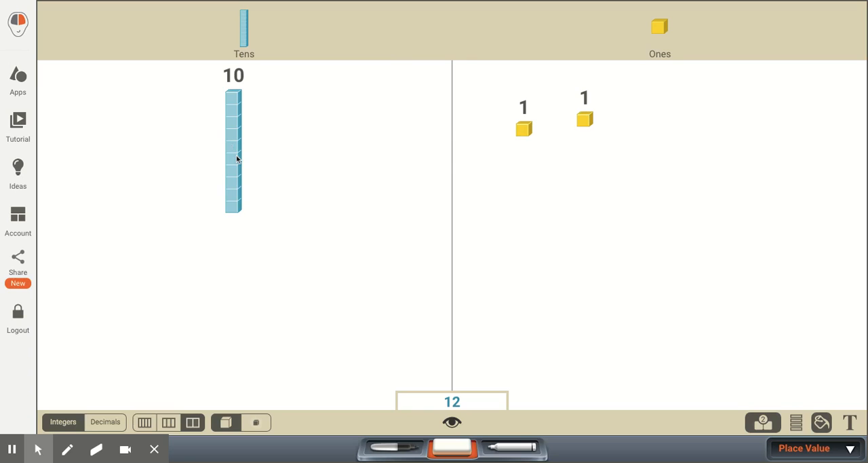
Drag the ten rod into the Ones column, breaking it into ten unit cubes (total 12).
click(237, 157)
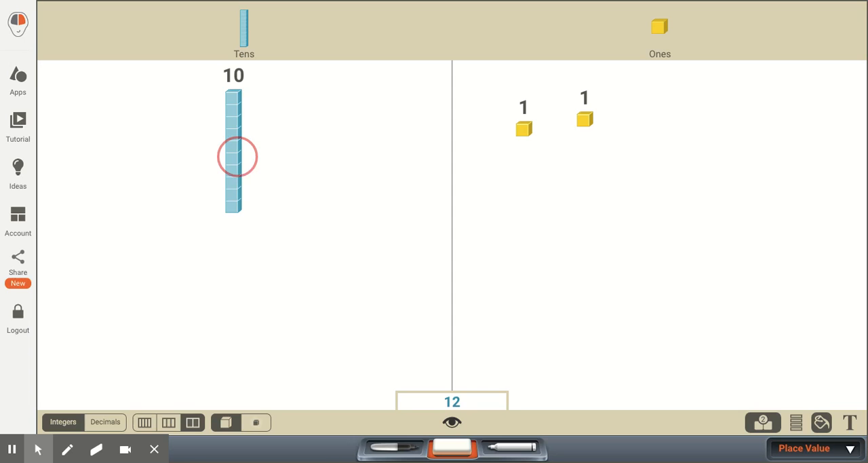
drag(234, 157, 332, 173)
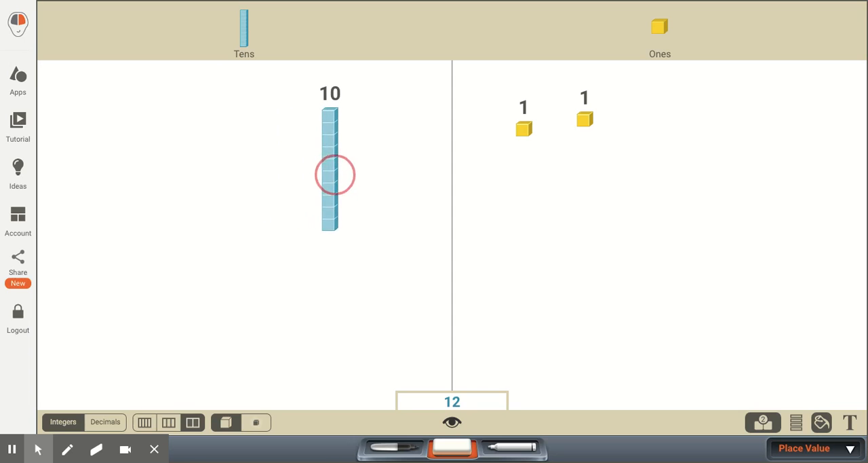
drag(333, 174, 523, 208)
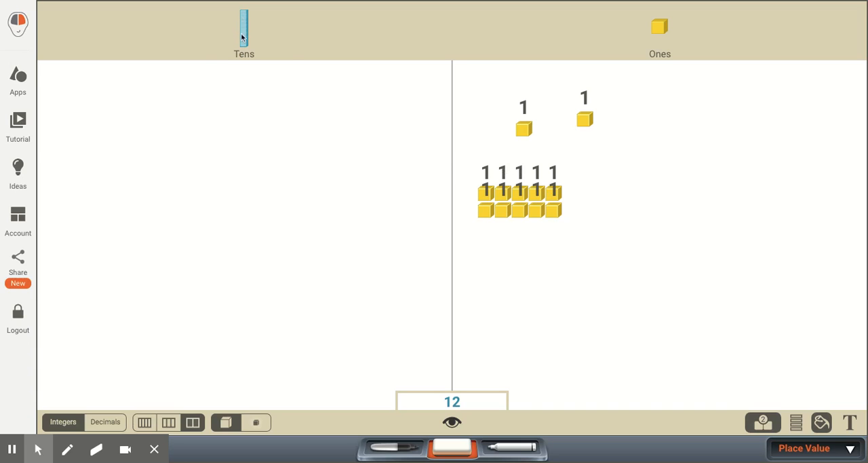
drag(244, 30, 222, 139)
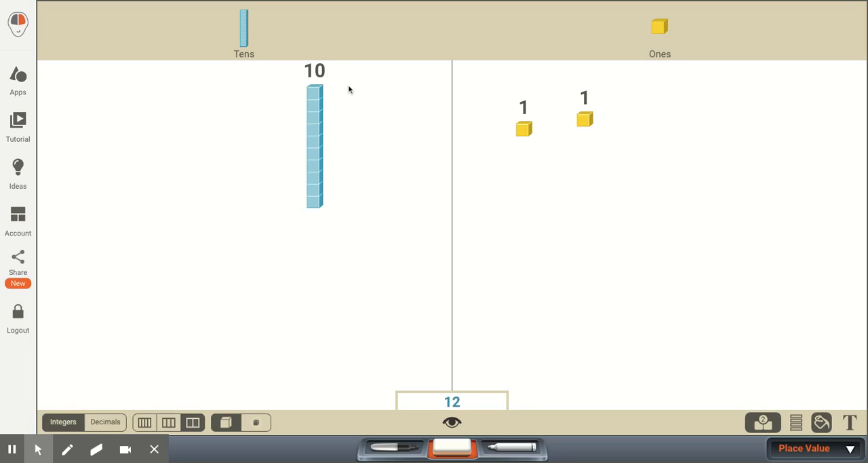
mouse_move(295, 72)
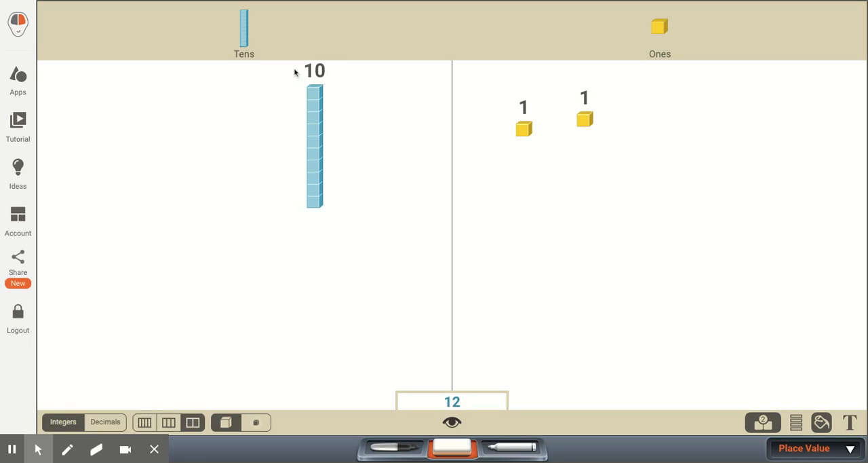
mouse_move(310, 158)
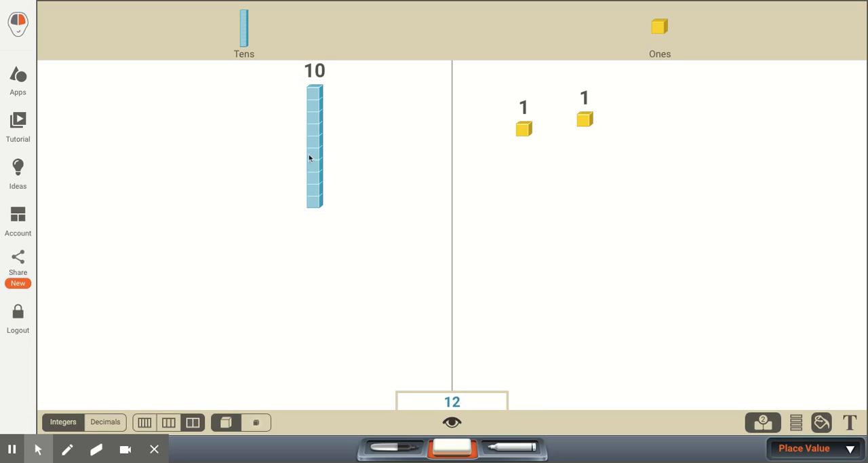
click(312, 157)
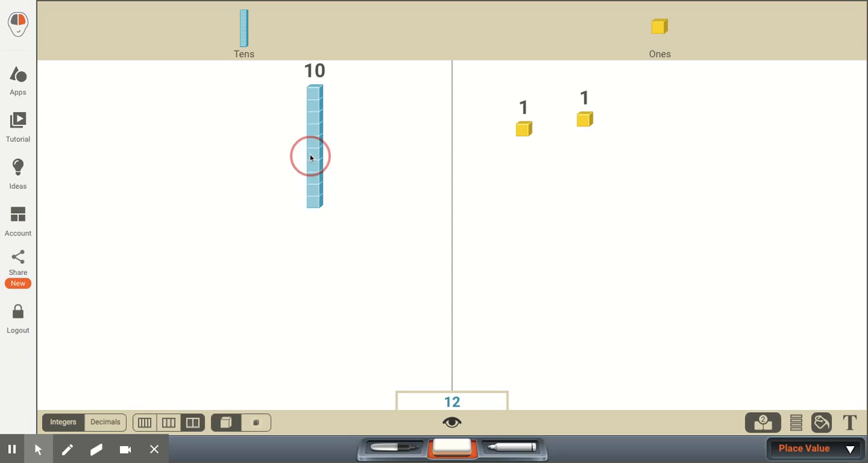
drag(314, 156, 494, 249)
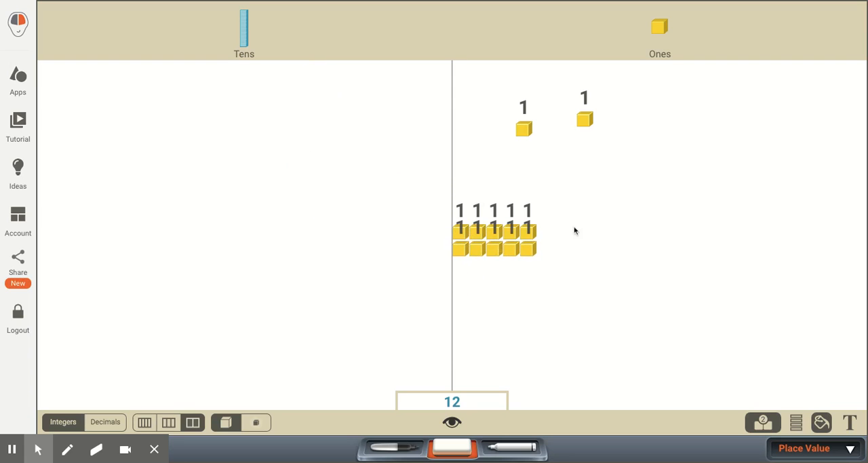
mouse_move(459, 196)
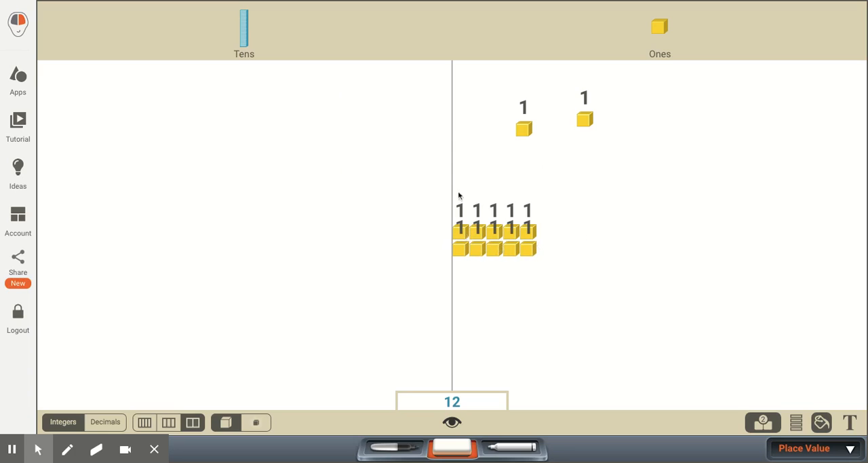
mouse_move(538, 177)
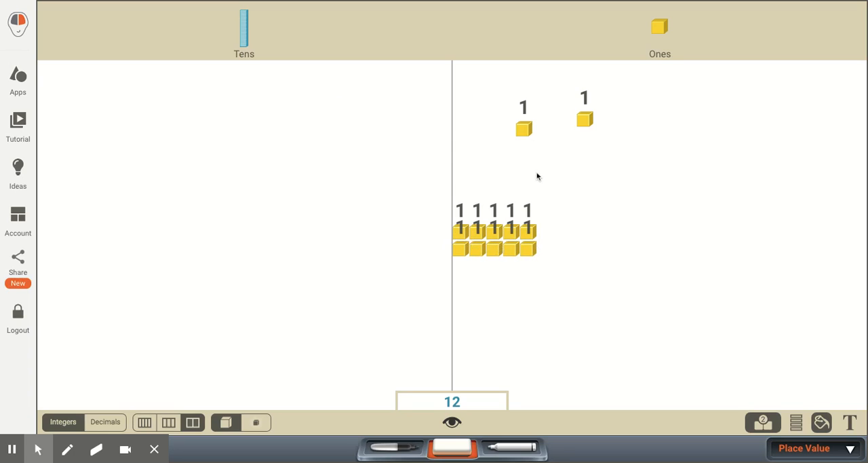
mouse_move(563, 142)
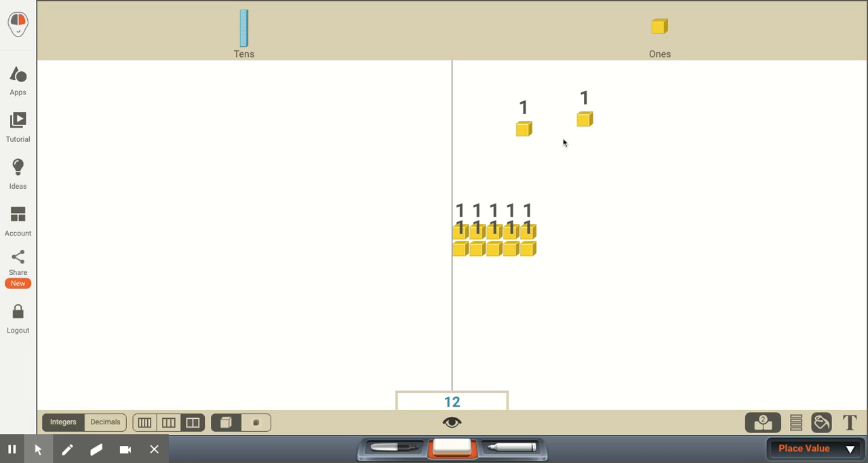
mouse_move(532, 112)
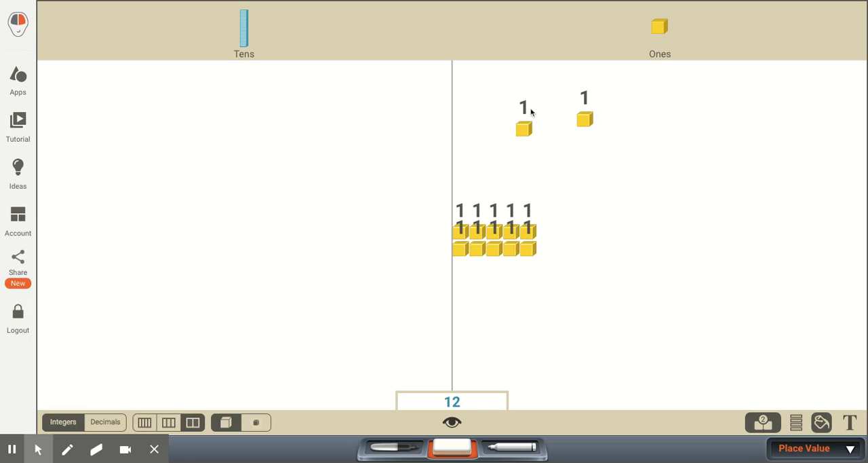
mouse_move(509, 144)
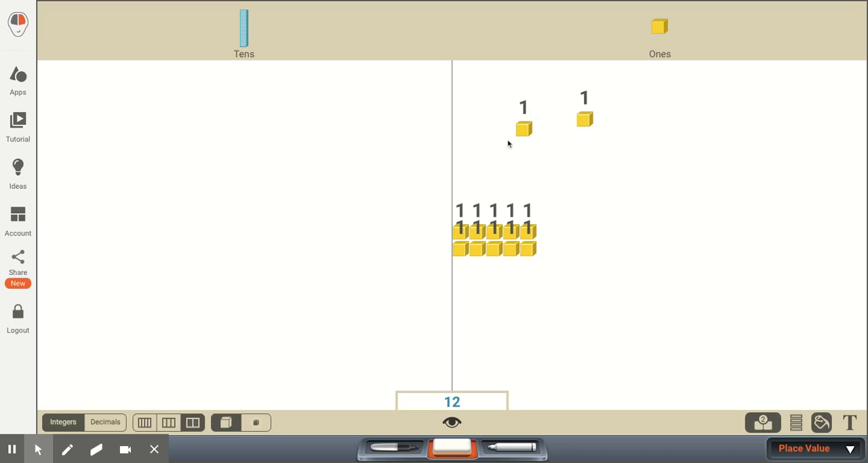
mouse_move(485, 265)
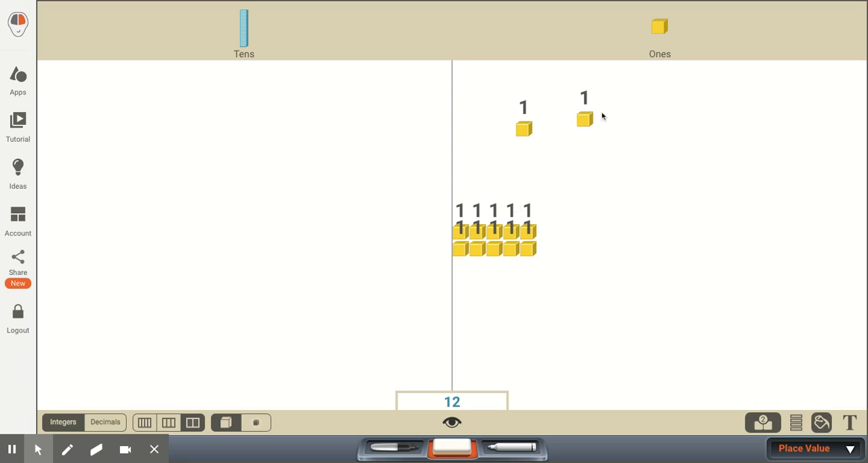
mouse_move(533, 220)
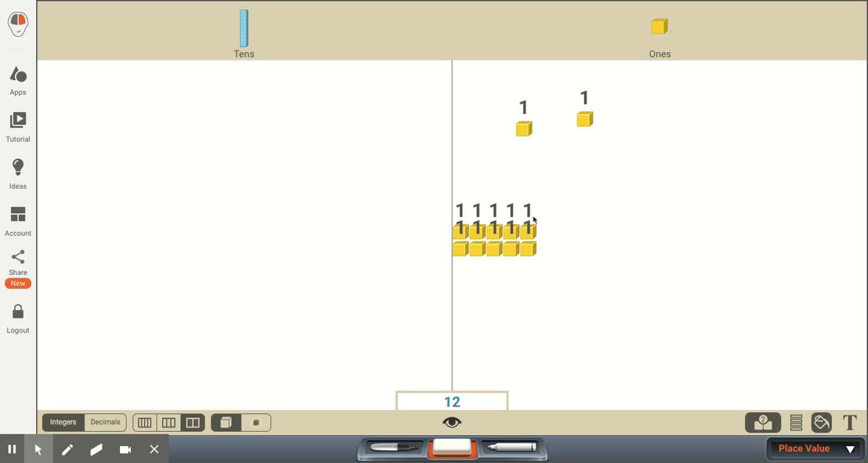
mouse_move(453, 202)
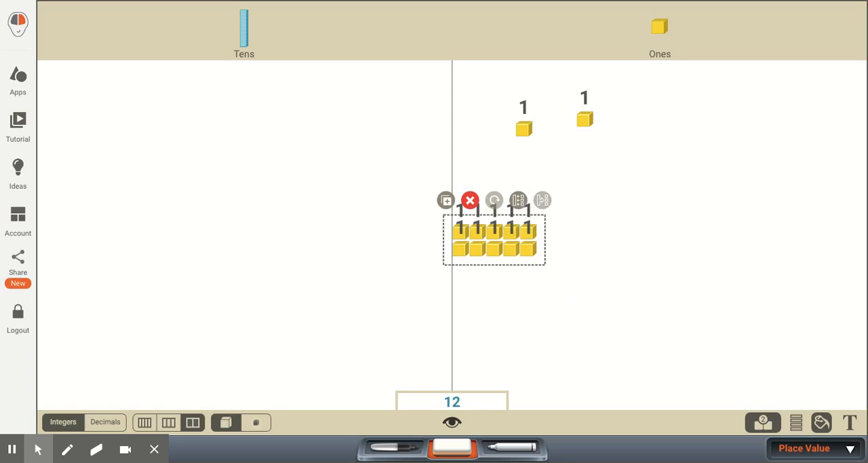
mouse_move(507, 254)
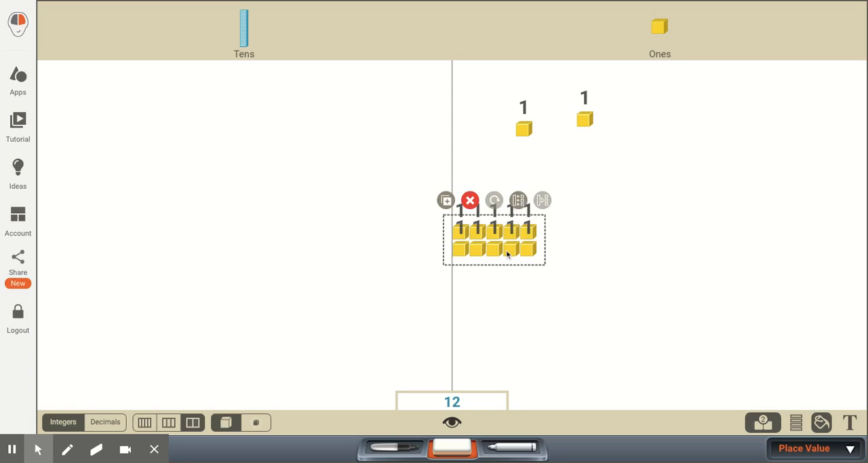
Regroup the ten unit cubes back into one ten rod in the Tens column.
click(507, 252)
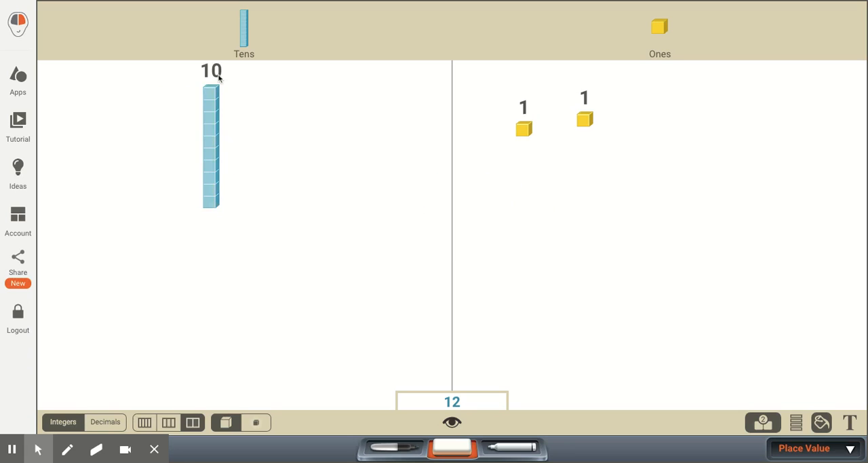
mouse_move(20, 417)
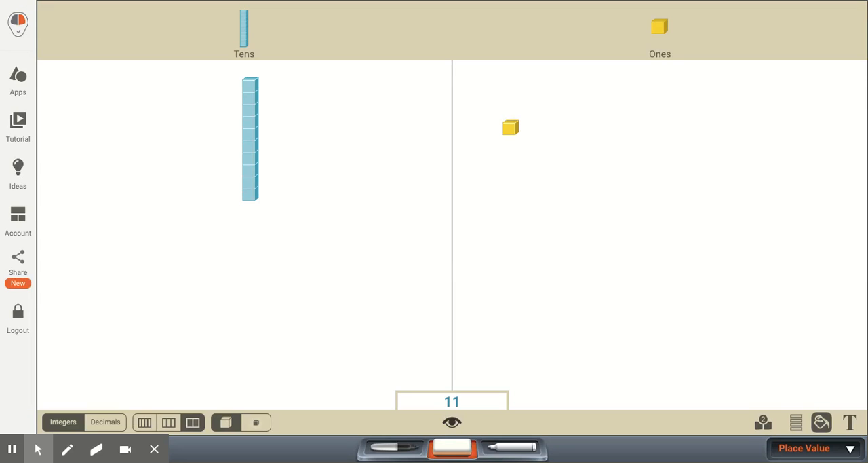
mouse_move(631, 202)
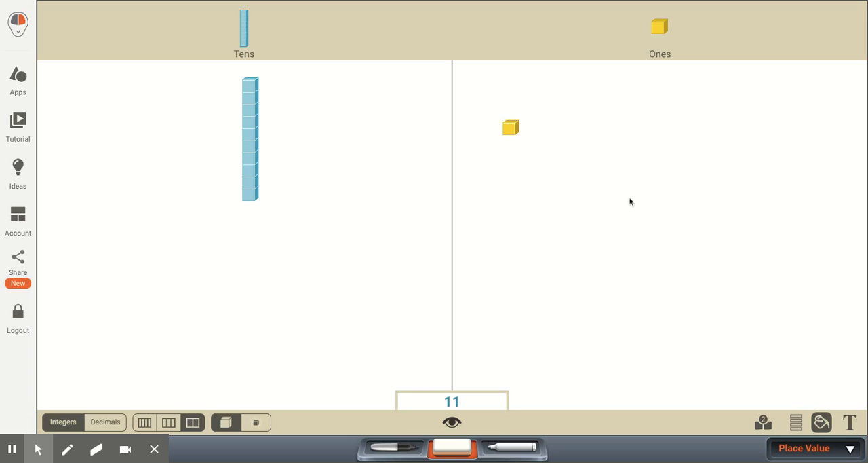
mouse_move(223, 121)
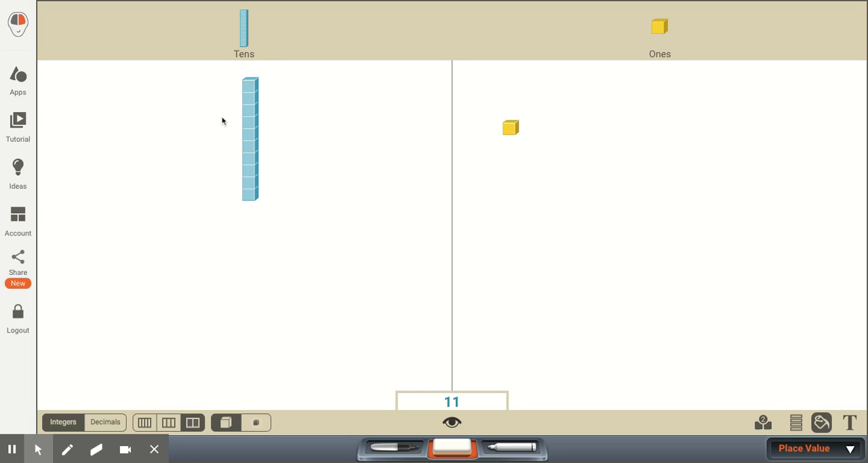
mouse_move(729, 184)
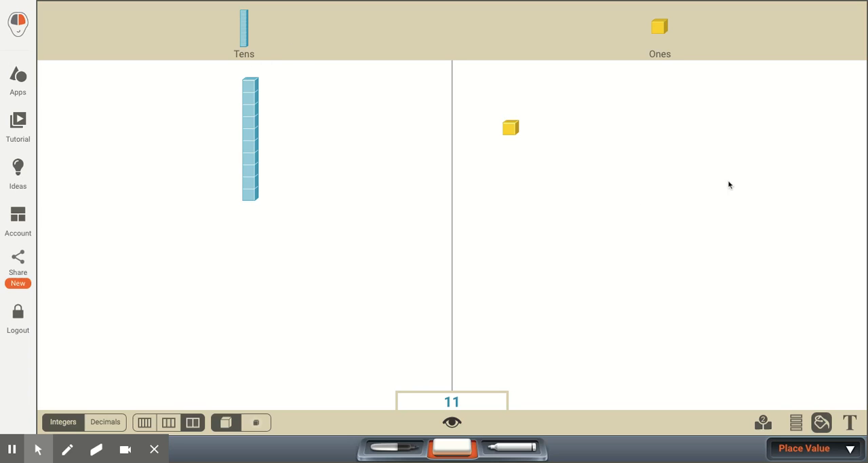
mouse_move(540, 131)
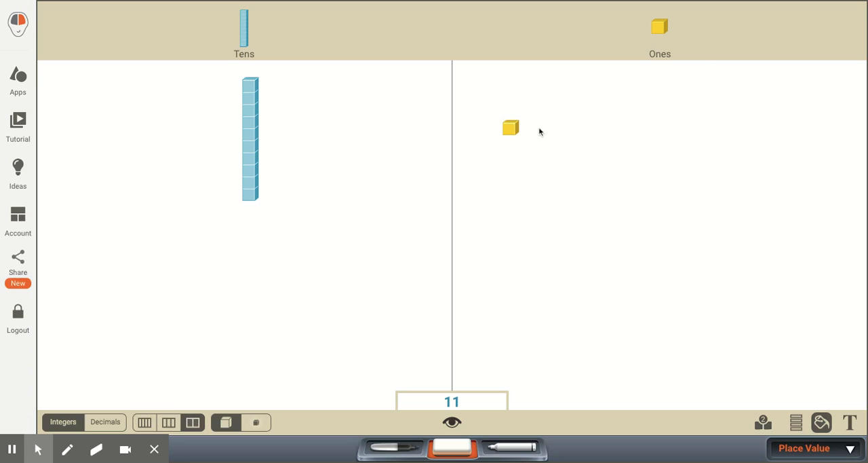
mouse_move(546, 127)
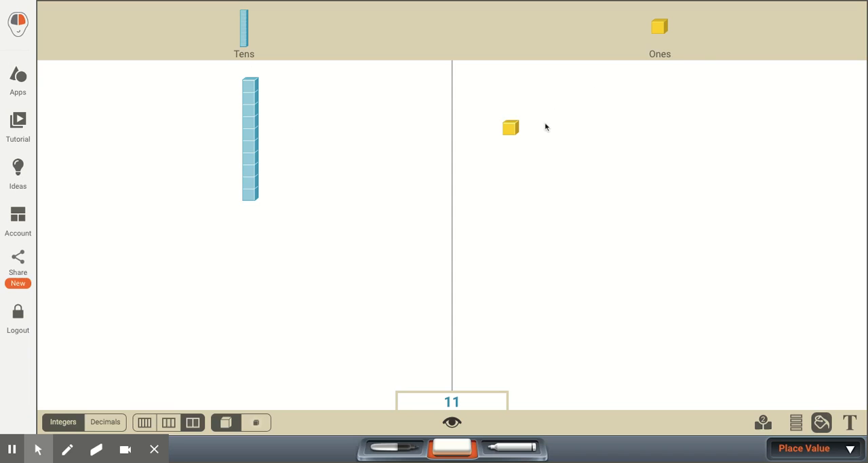
mouse_move(258, 154)
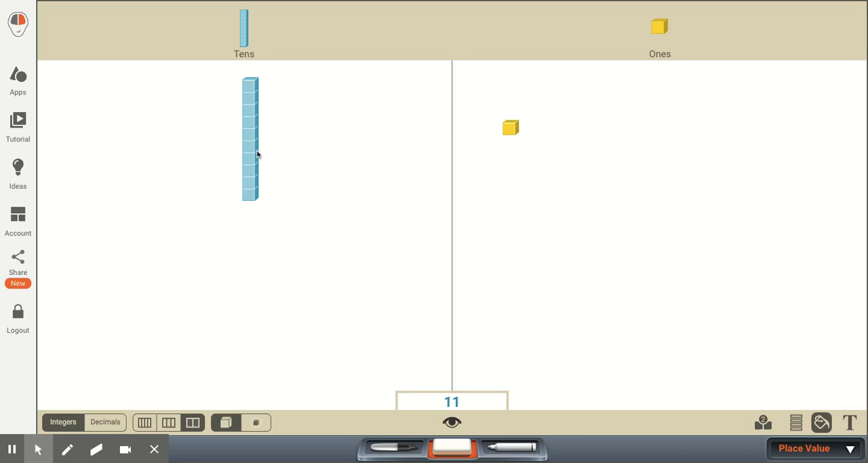
mouse_move(658, 27)
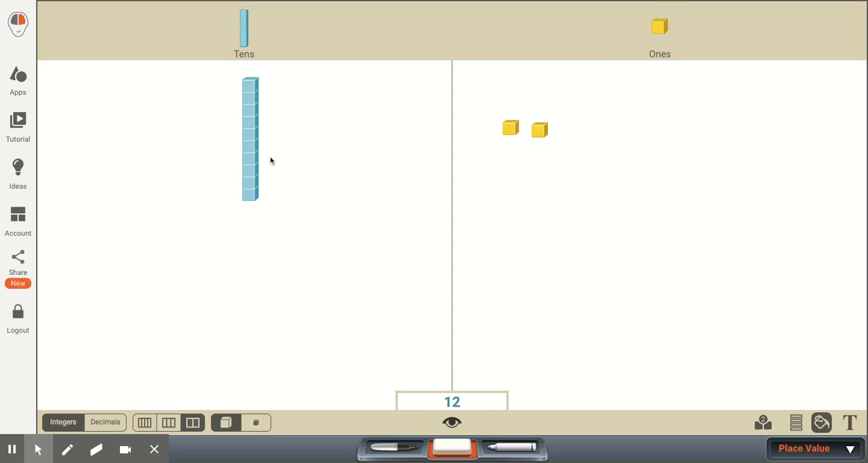
mouse_move(651, 15)
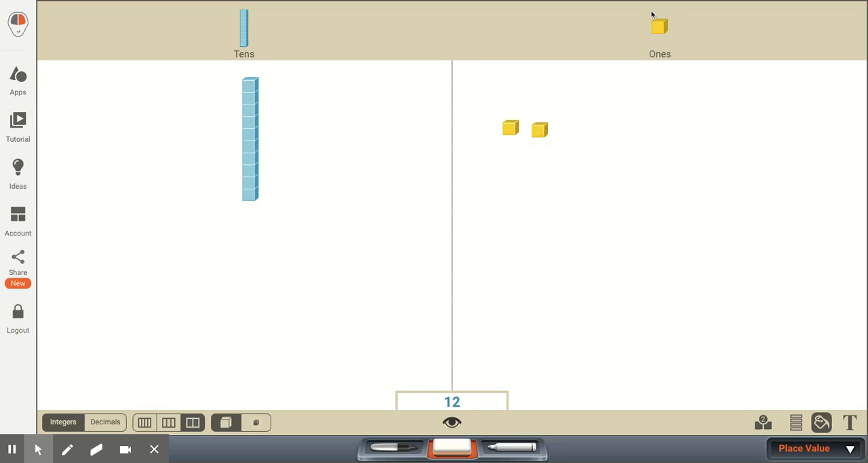
Add a third unit cube to the Ones column, making the total 13.
drag(659, 26, 576, 129)
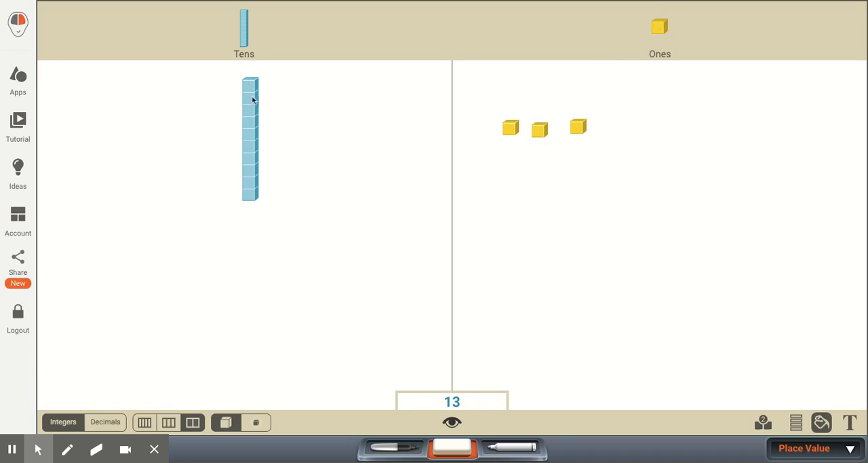
mouse_move(599, 129)
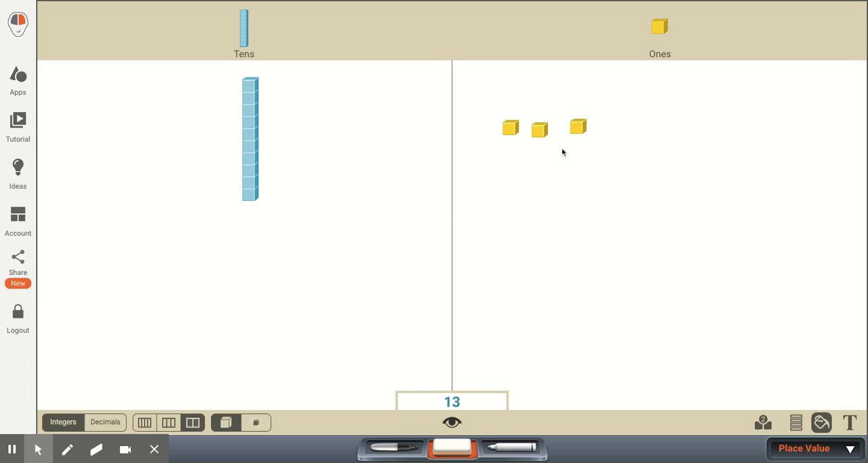
mouse_move(529, 177)
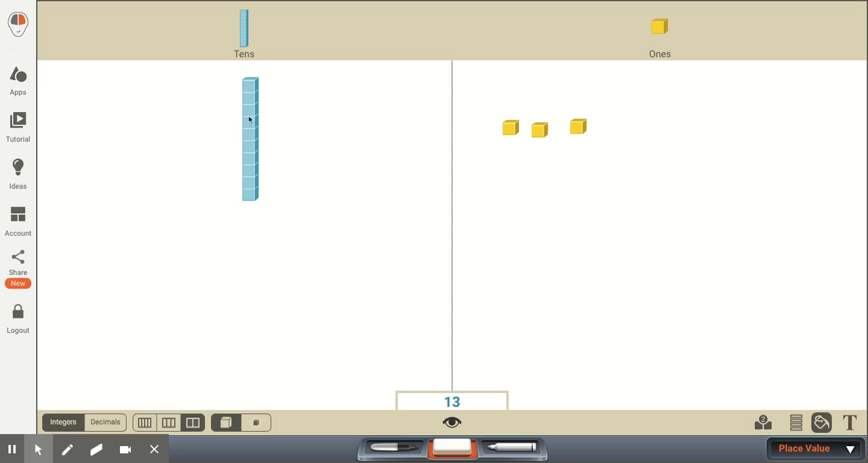
mouse_move(252, 110)
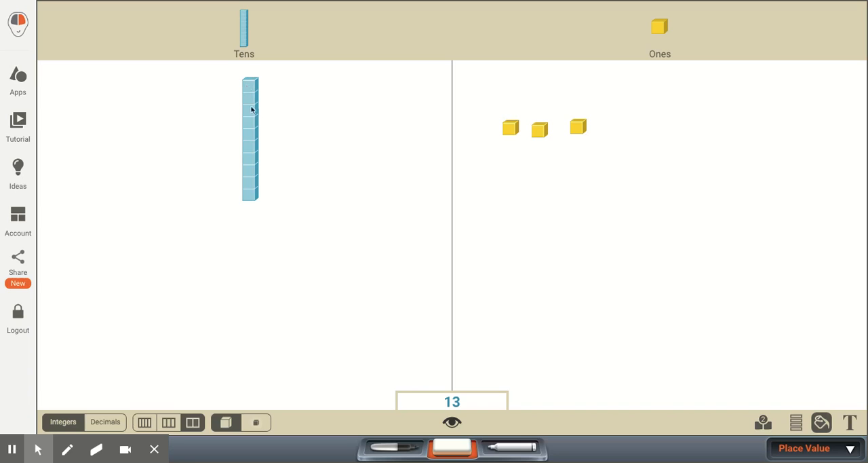
mouse_move(279, 169)
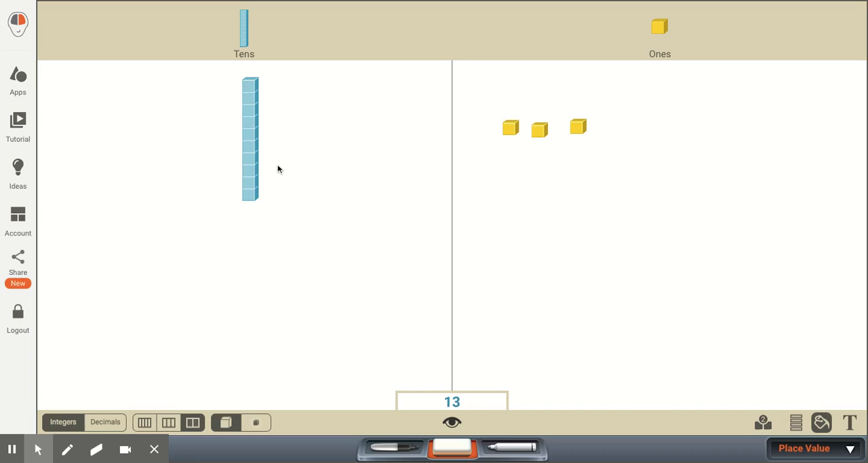
mouse_move(326, 302)
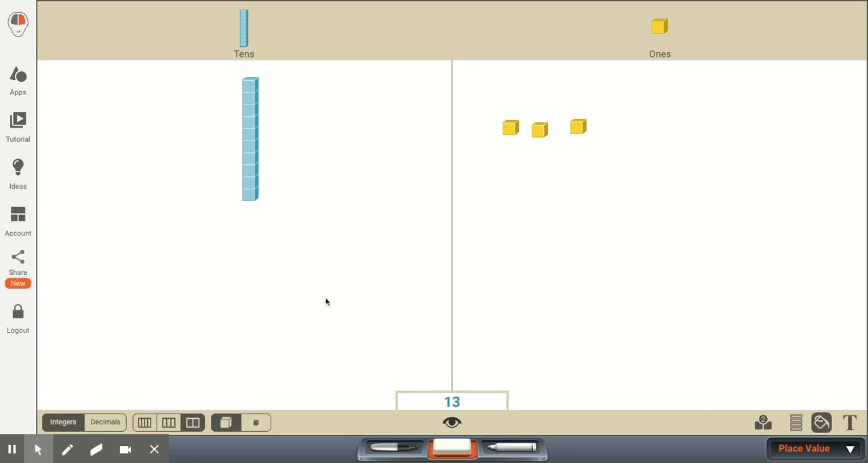
mouse_move(521, 272)
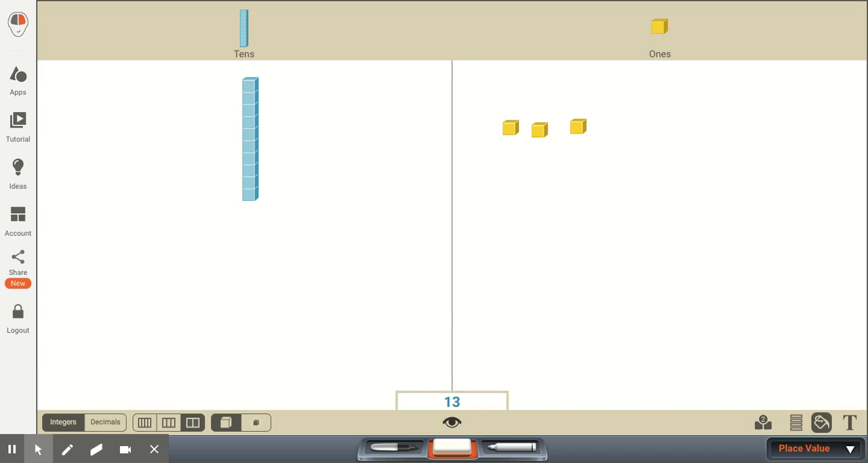
mouse_move(237, 171)
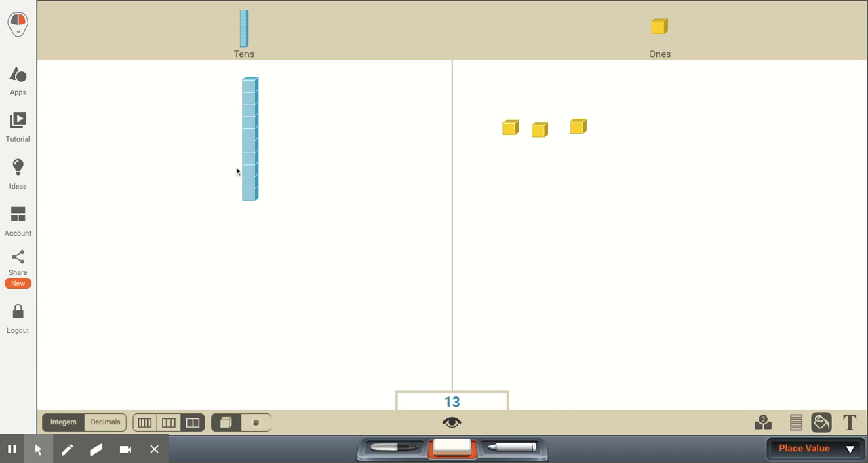
mouse_move(567, 169)
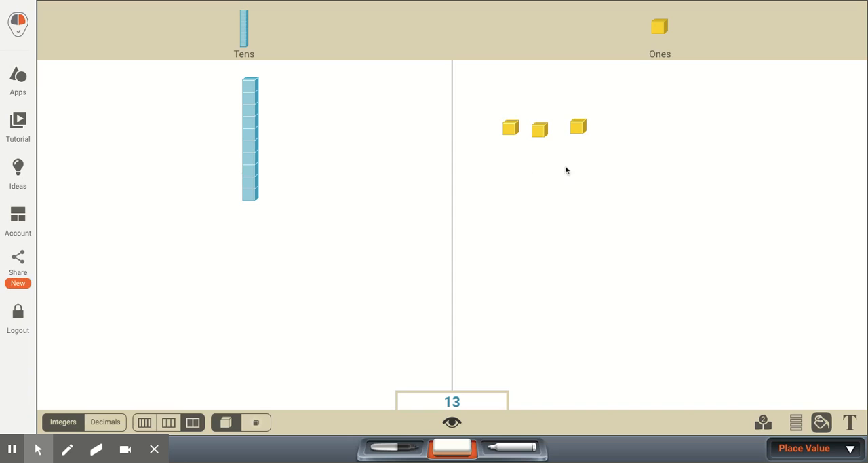
mouse_move(271, 131)
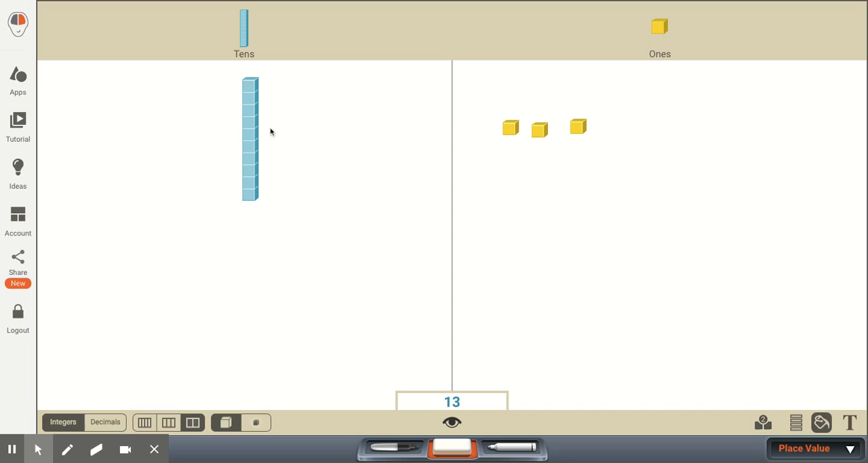
mouse_move(296, 183)
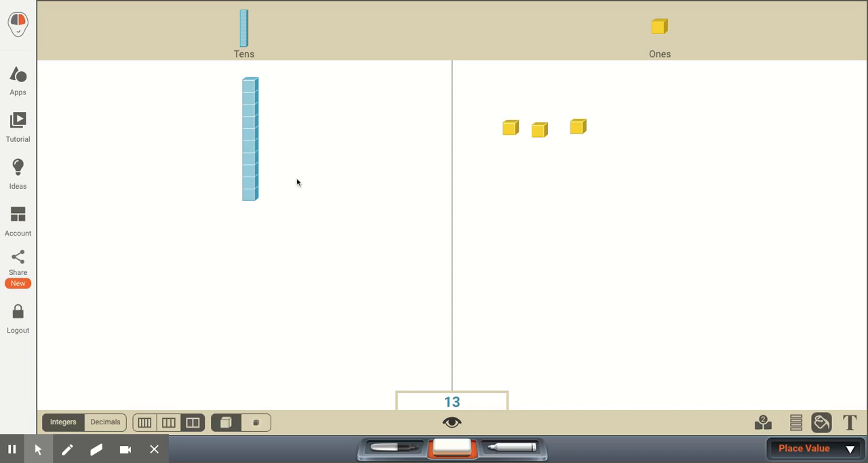
mouse_move(529, 138)
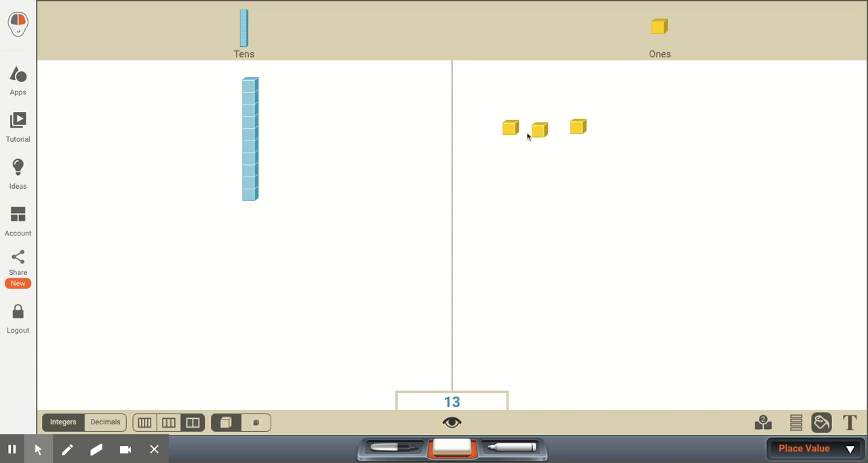
mouse_move(529, 137)
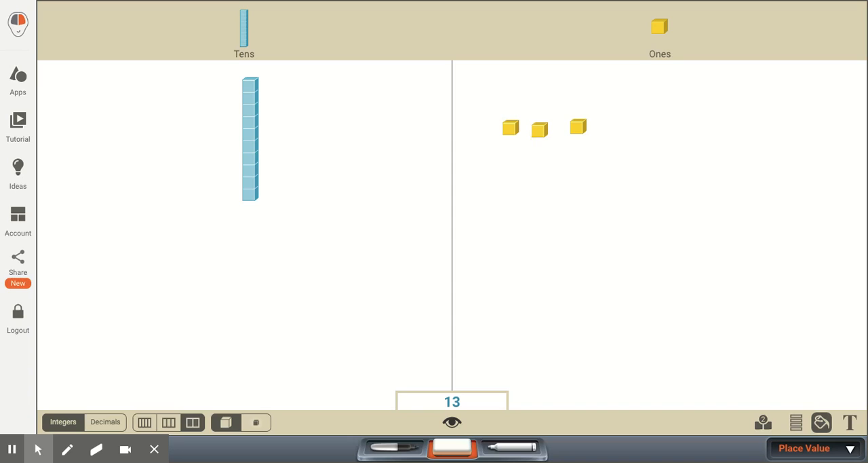
mouse_move(247, 240)
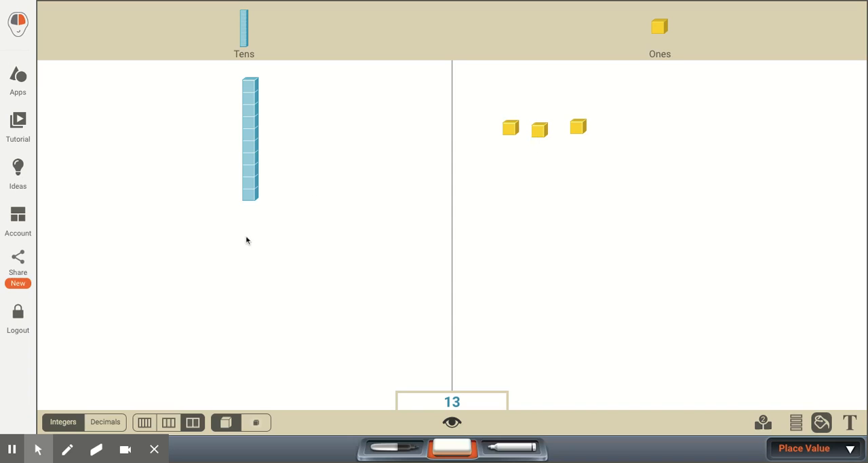
mouse_move(305, 235)
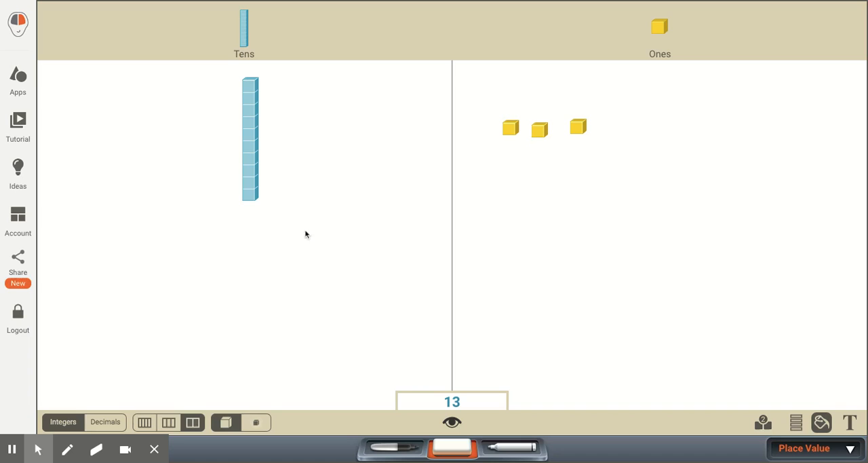
mouse_move(264, 276)
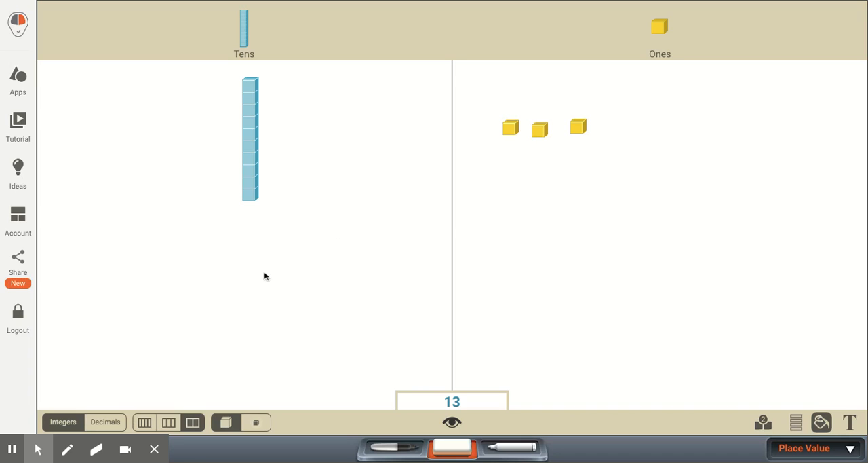
mouse_move(341, 258)
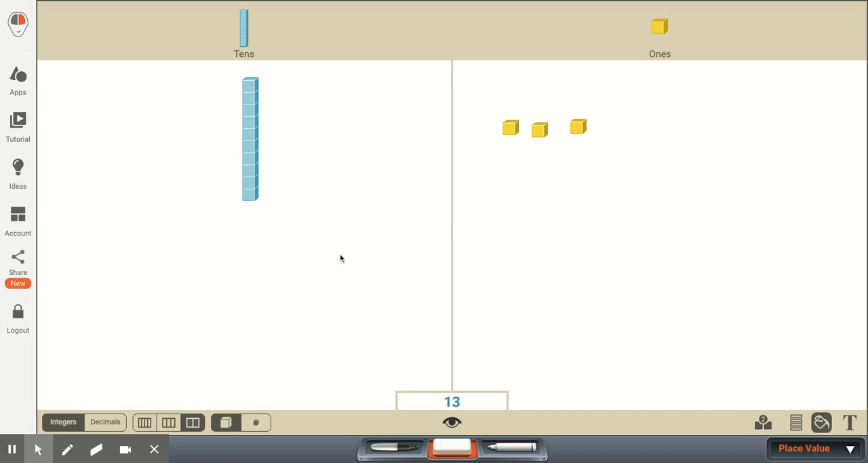
Place a fourth unit cube on the Ones side, raising the total to 14.
drag(659, 27, 638, 118)
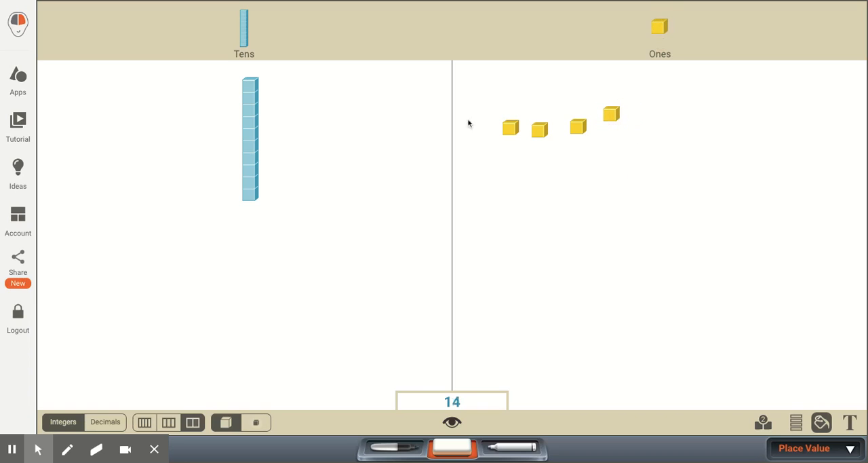
mouse_move(225, 68)
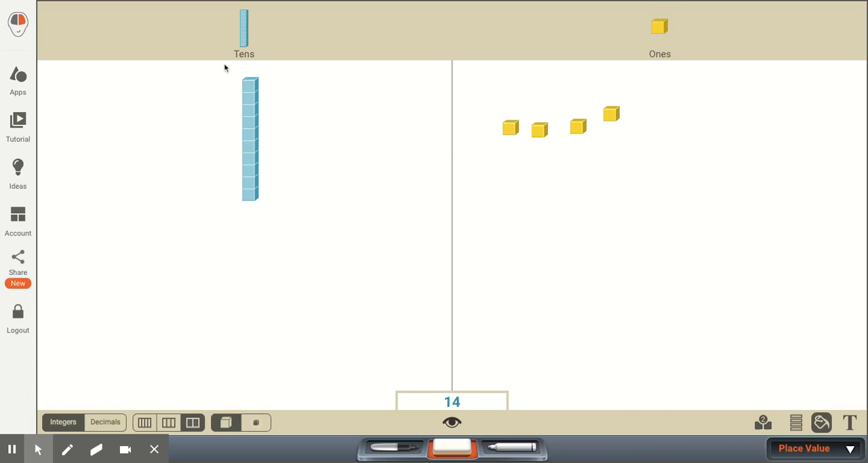
mouse_move(271, 132)
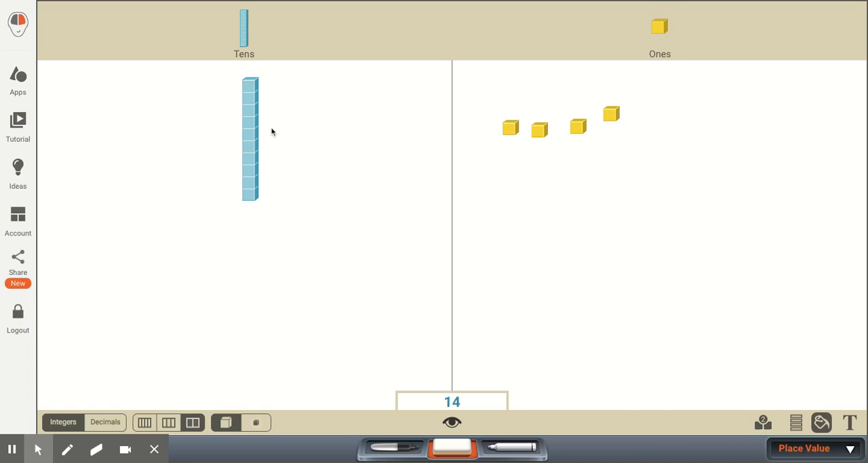
mouse_move(535, 154)
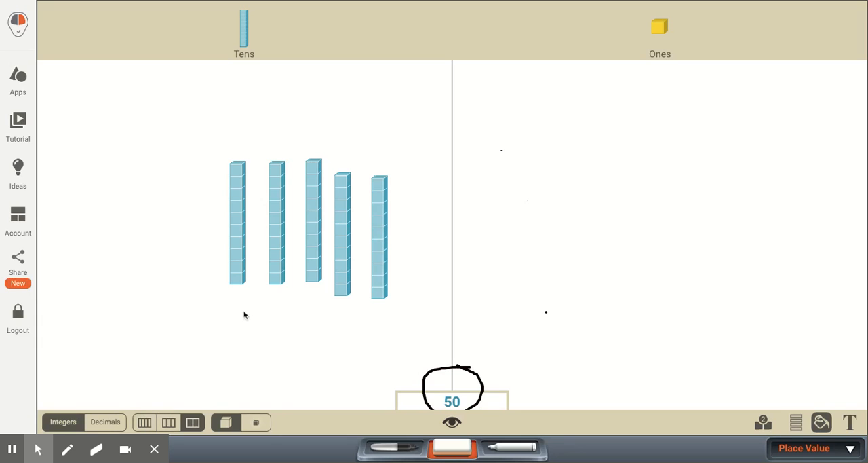
mouse_move(238, 263)
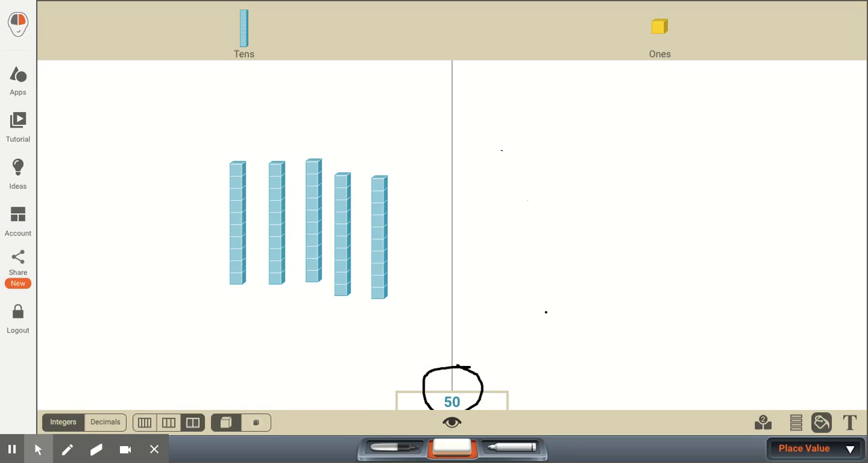
mouse_move(283, 253)
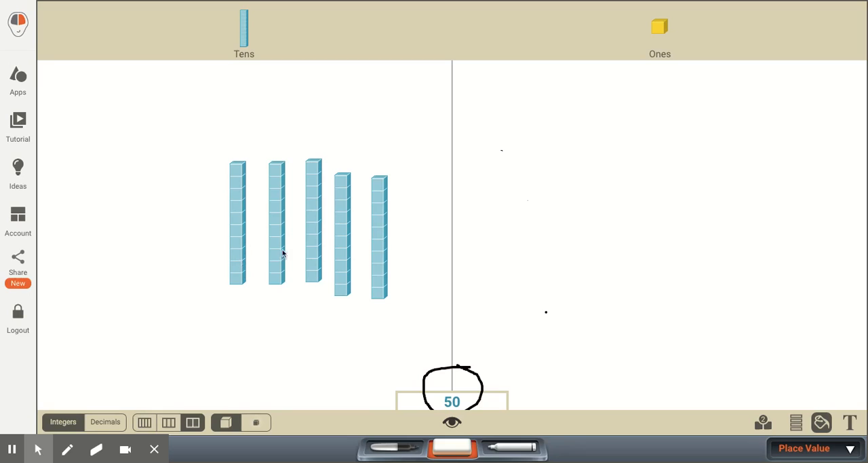
Work on the mat toward five ten rods totalling 50, with the total circled.
click(313, 244)
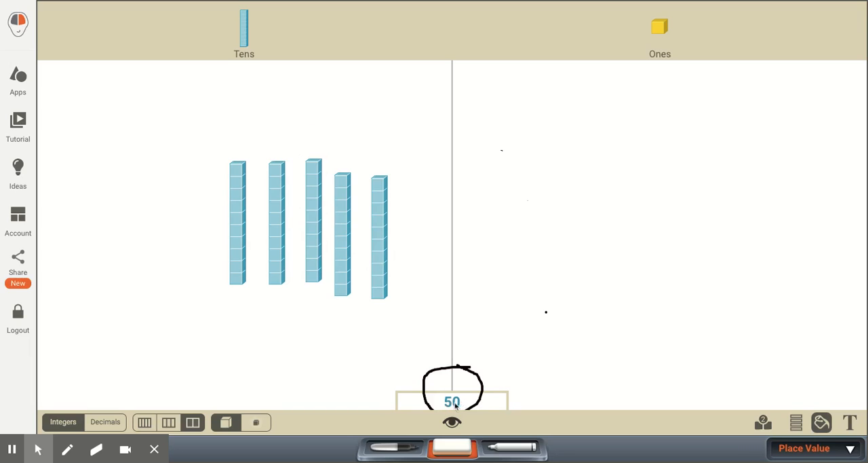
mouse_move(592, 270)
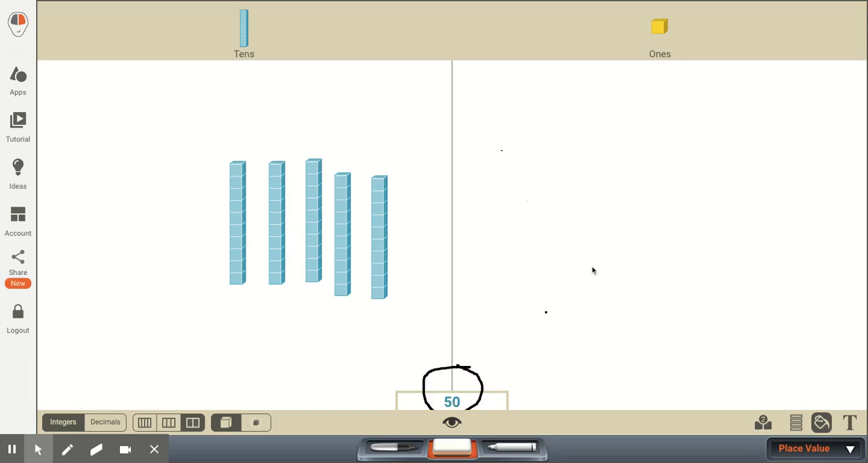
mouse_move(637, 116)
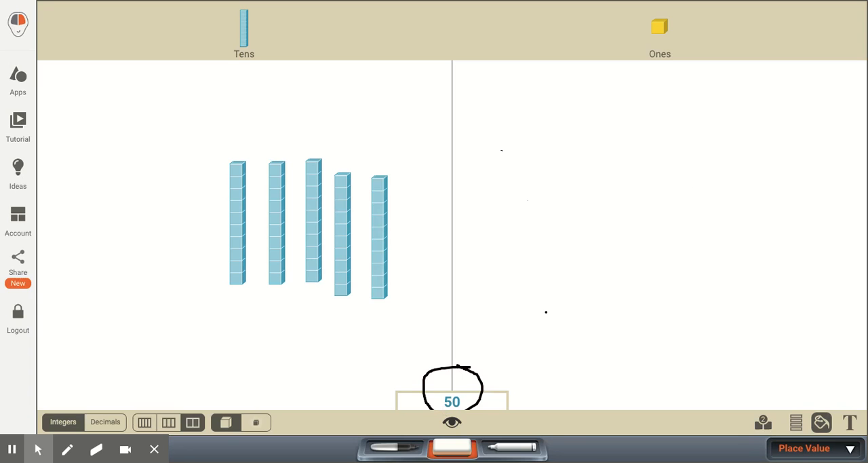
mouse_move(433, 291)
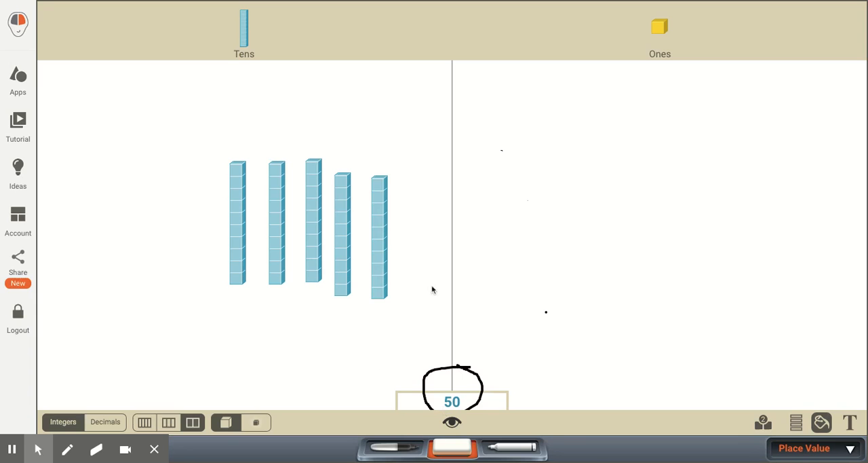
mouse_move(386, 246)
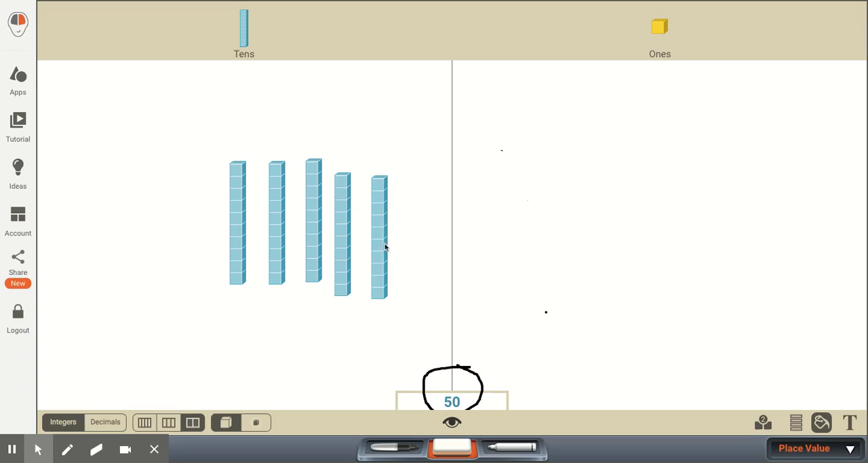
Delete the rightmost ten rod, leaving four rods and a total of 40.
click(378, 234)
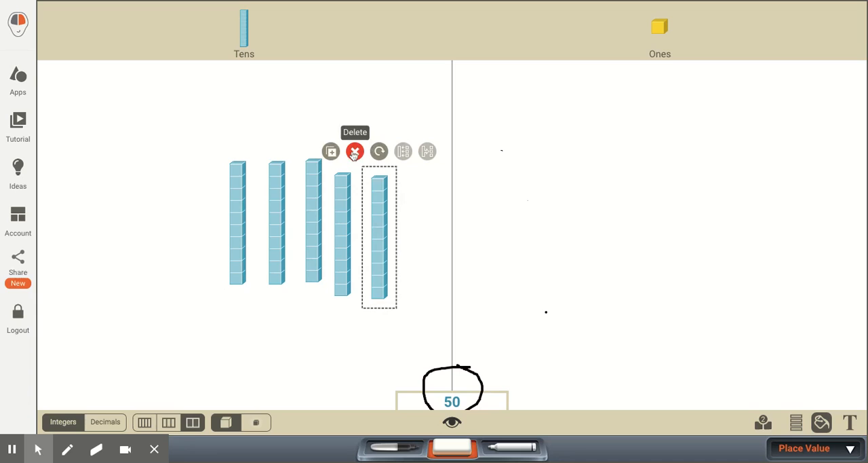
click(354, 151)
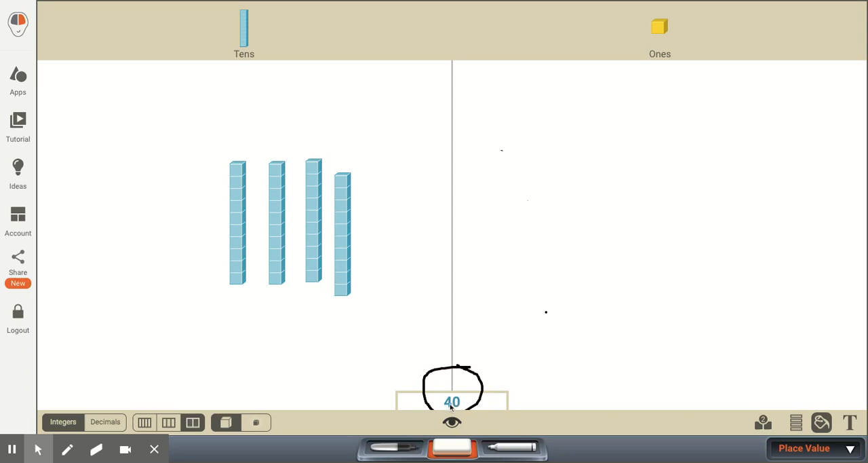
mouse_move(466, 409)
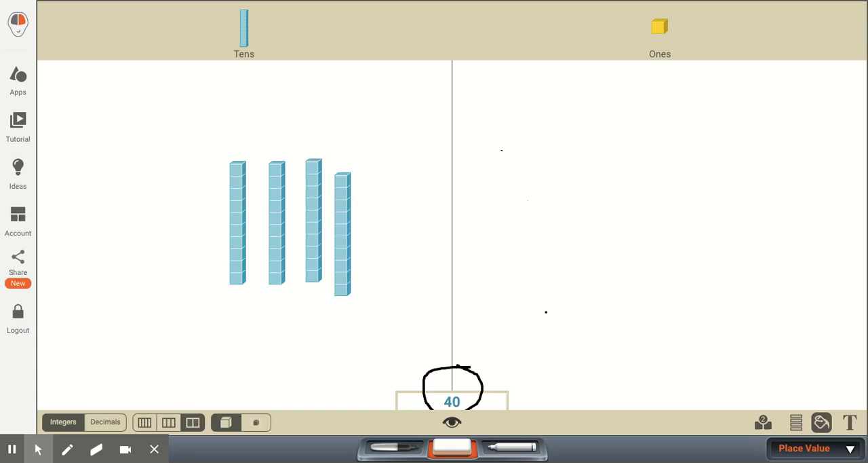
mouse_move(441, 406)
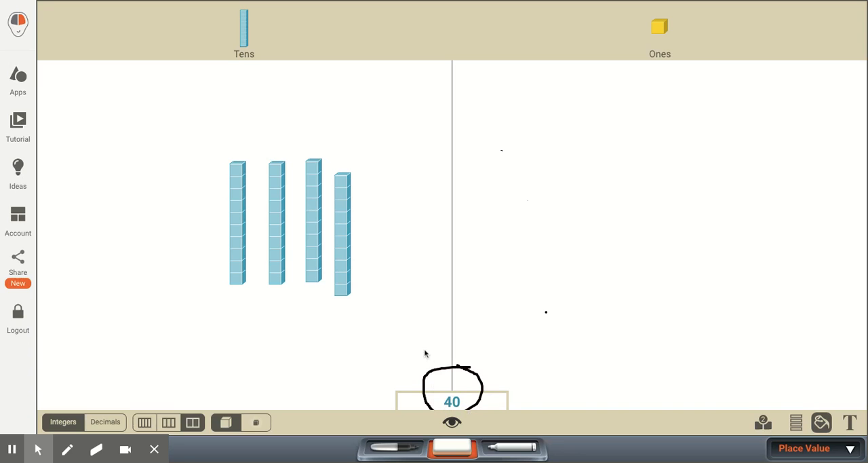
mouse_move(298, 284)
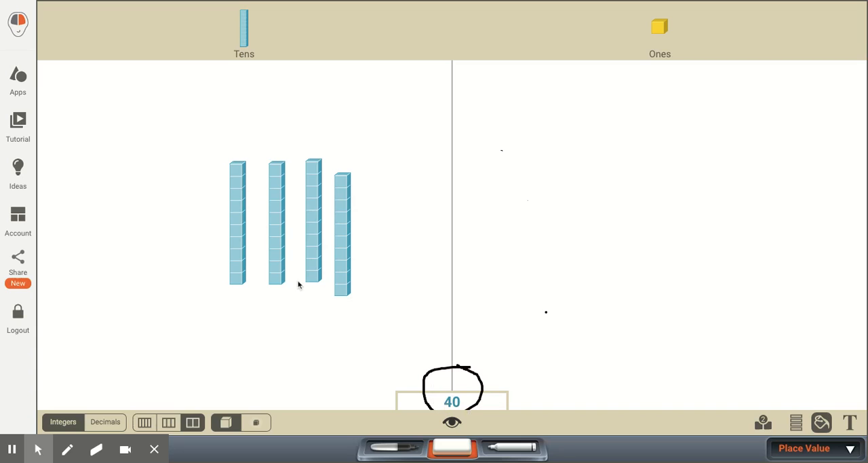
mouse_move(342, 305)
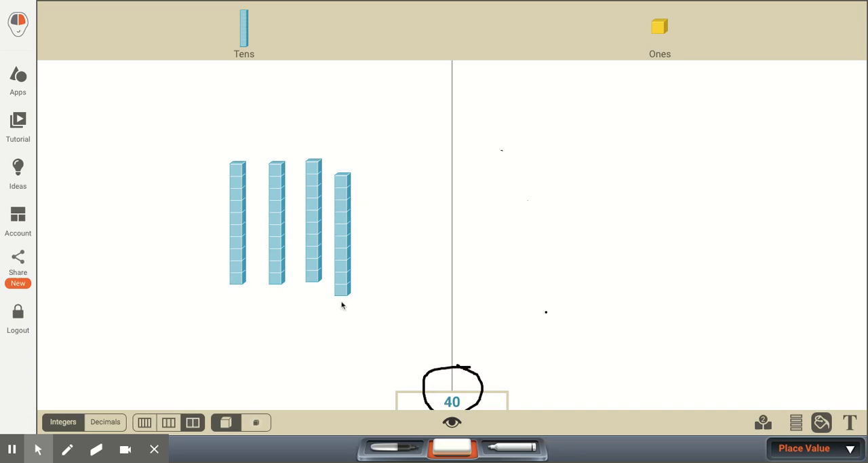
Add ten rods to the mat, reaching six rods and a total of 60.
click(343, 230)
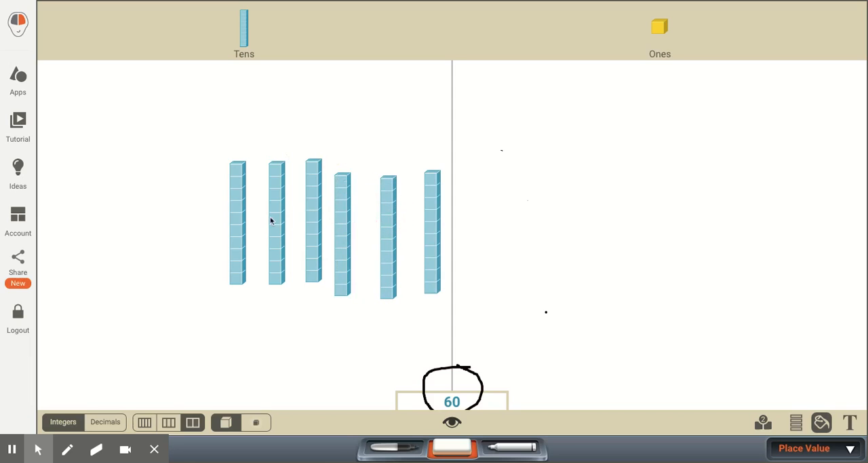
mouse_move(274, 246)
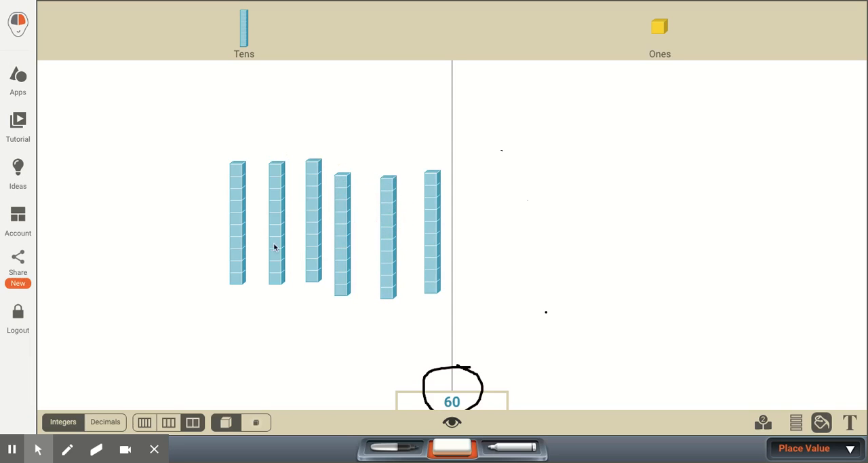
mouse_move(346, 242)
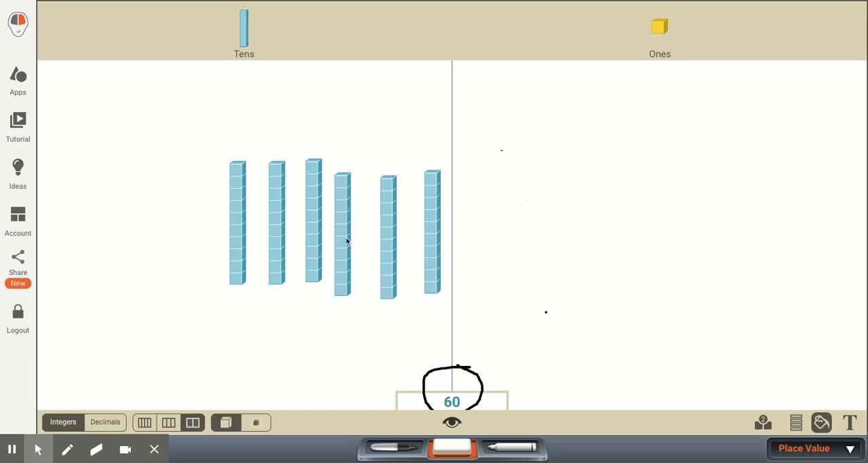
mouse_move(435, 242)
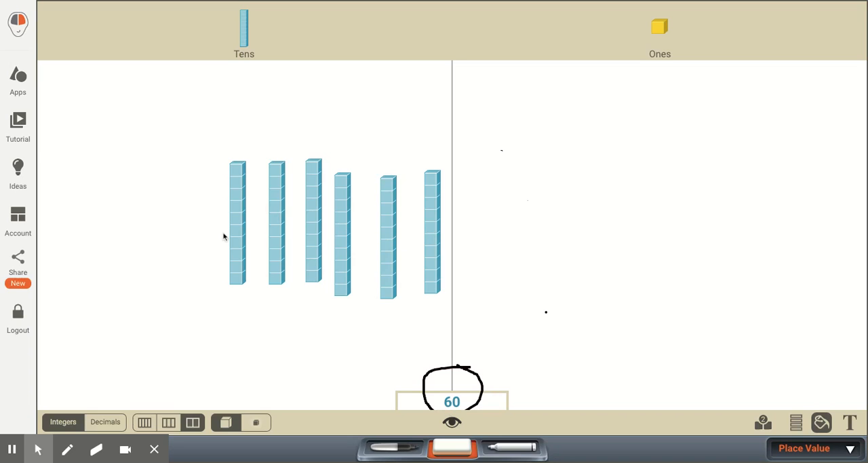
mouse_move(271, 243)
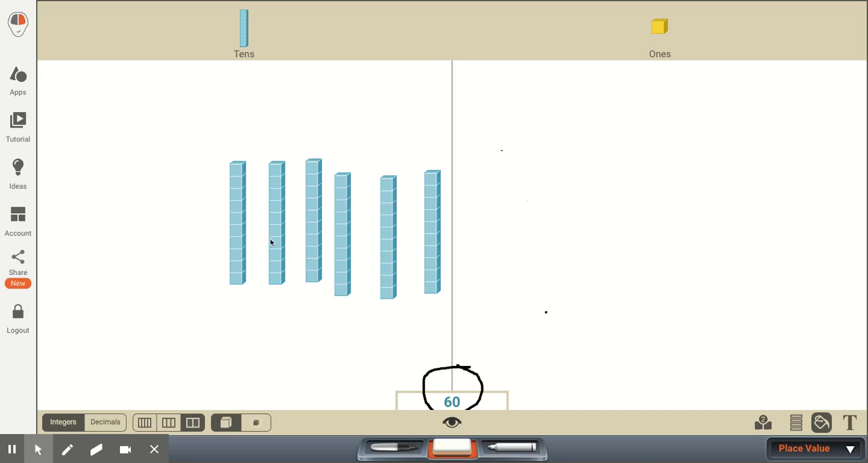
mouse_move(341, 250)
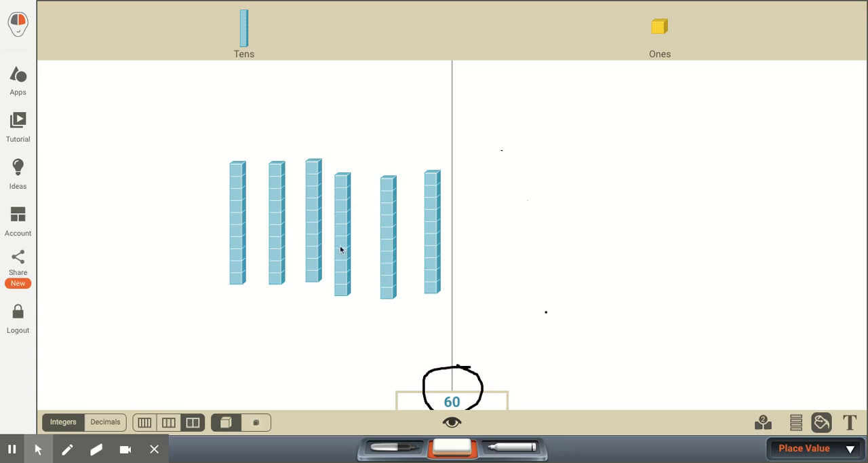
mouse_move(427, 261)
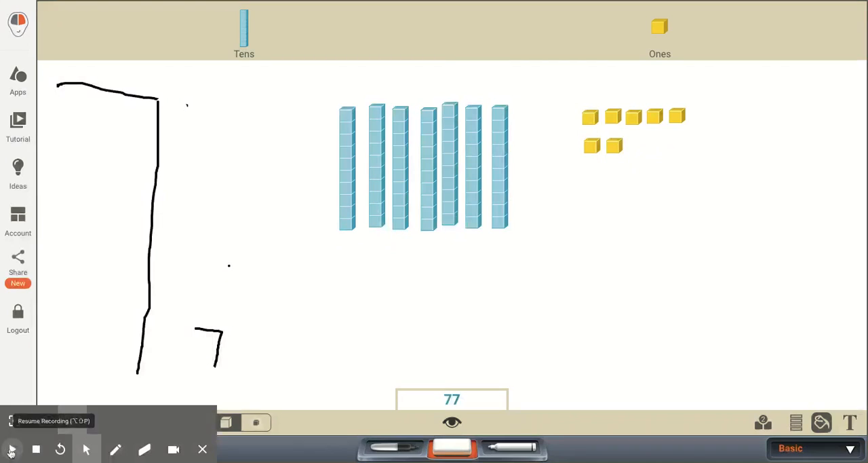
click(11, 448)
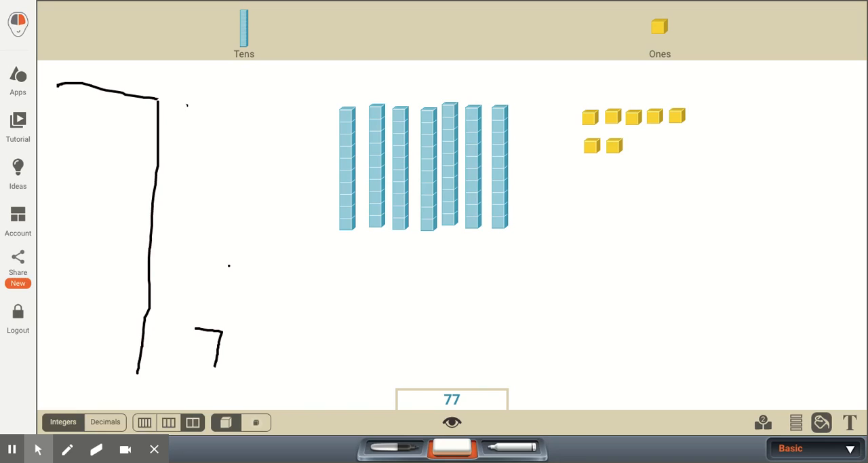
mouse_move(64, 92)
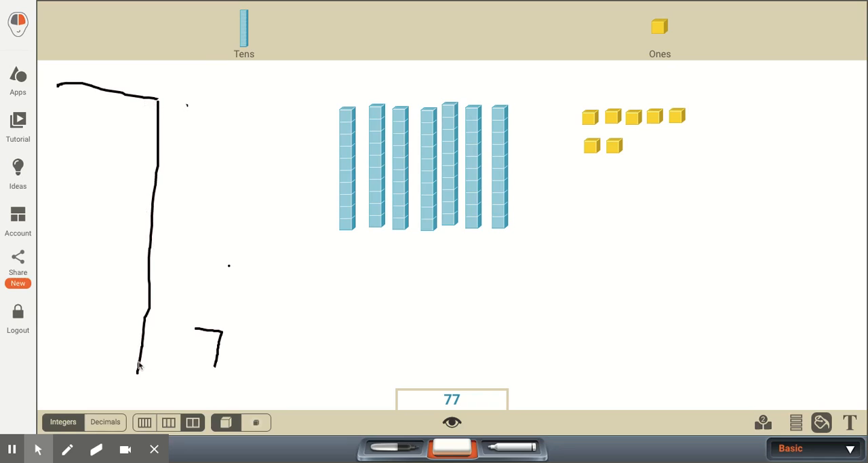
mouse_move(149, 149)
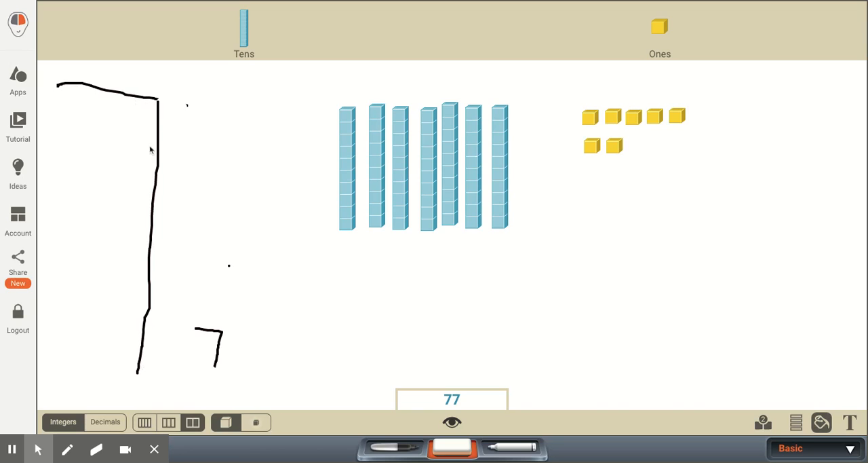
mouse_move(74, 75)
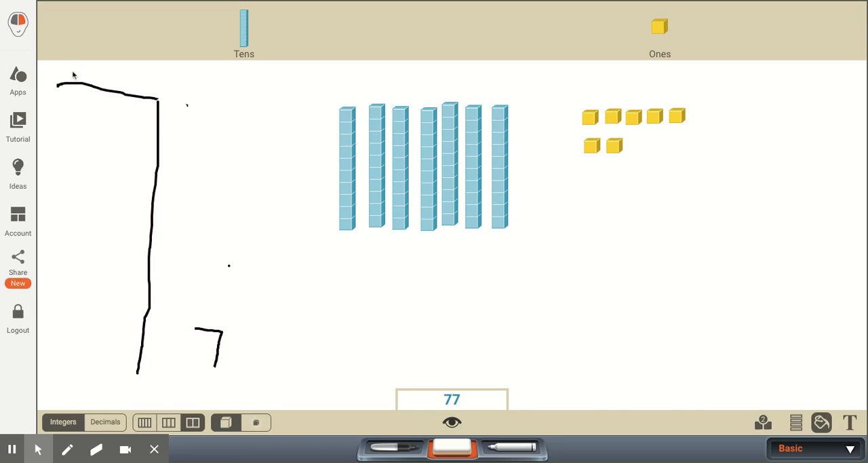
mouse_move(208, 318)
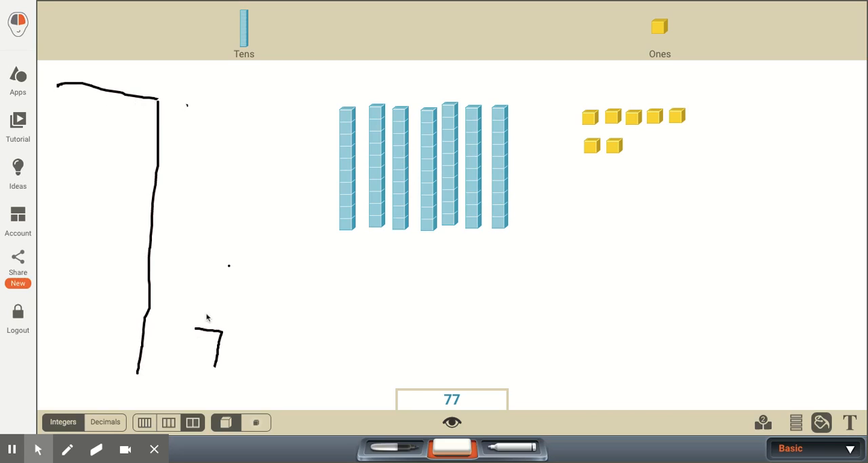
mouse_move(222, 379)
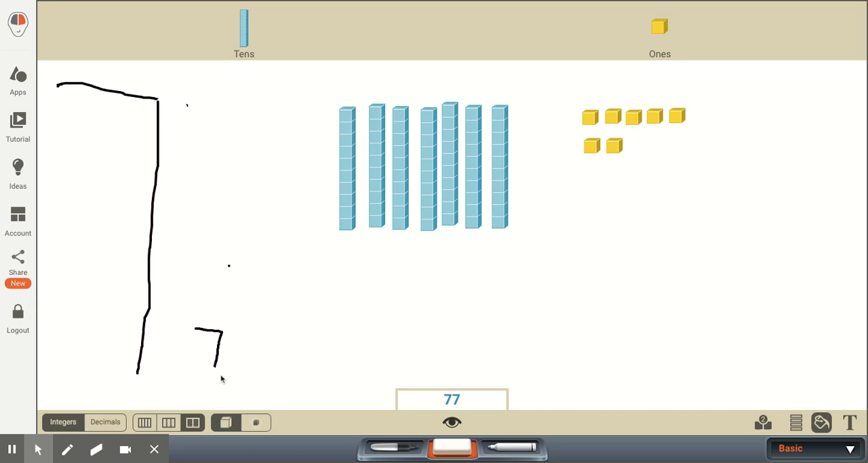
mouse_move(168, 276)
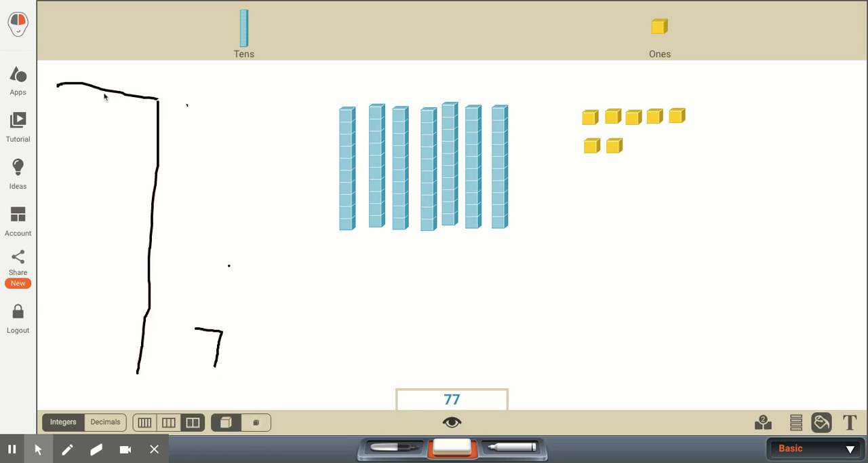
mouse_move(140, 317)
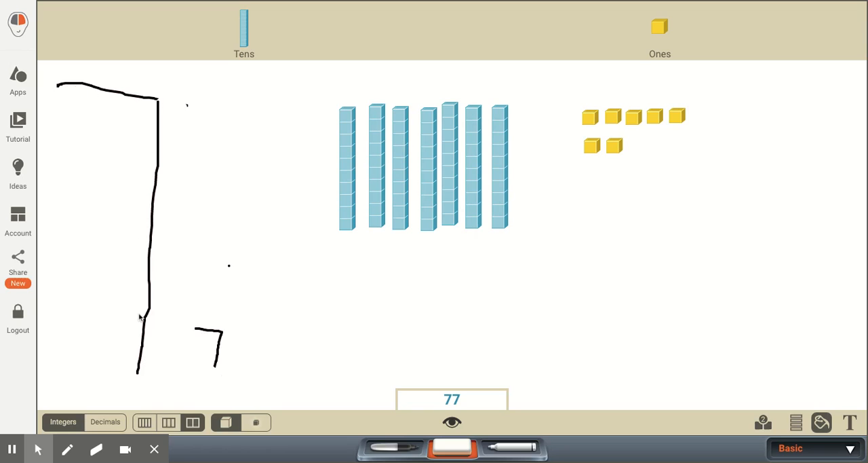
mouse_move(220, 367)
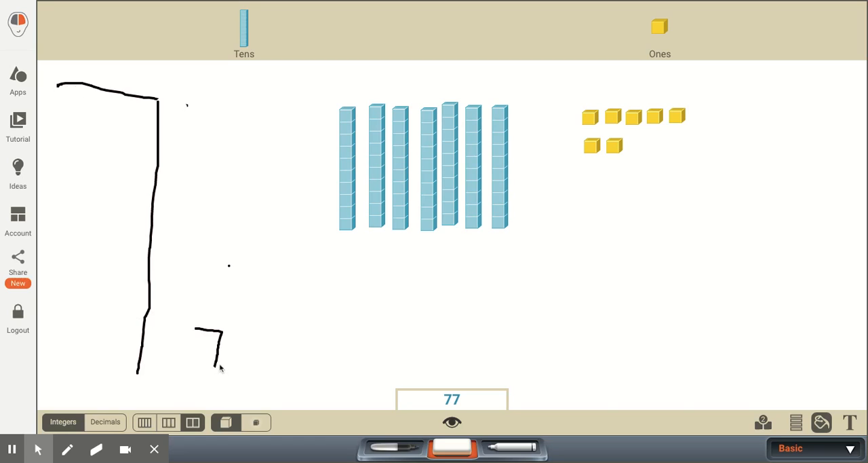
mouse_move(124, 173)
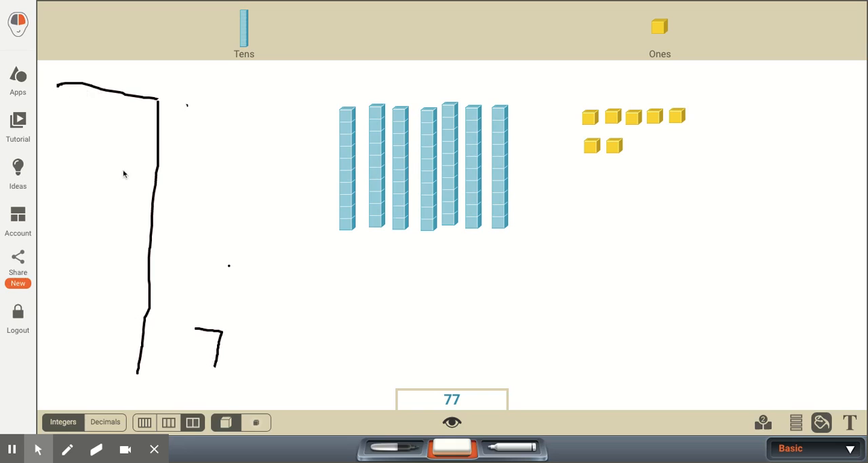
mouse_move(121, 174)
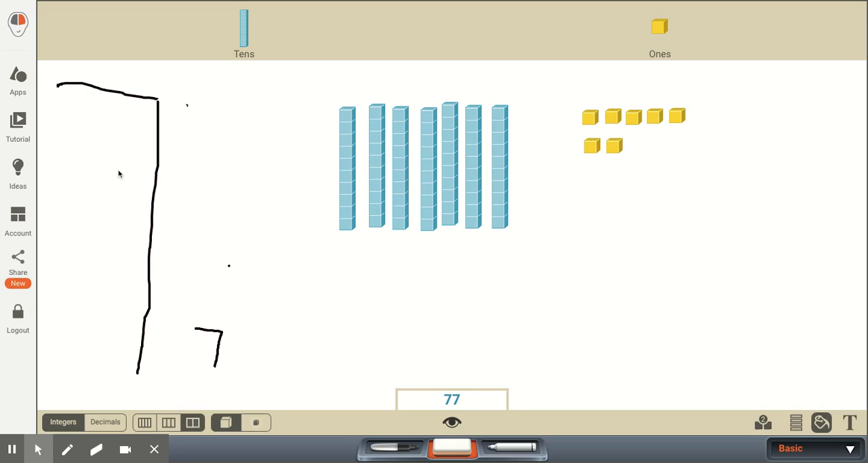
mouse_move(213, 361)
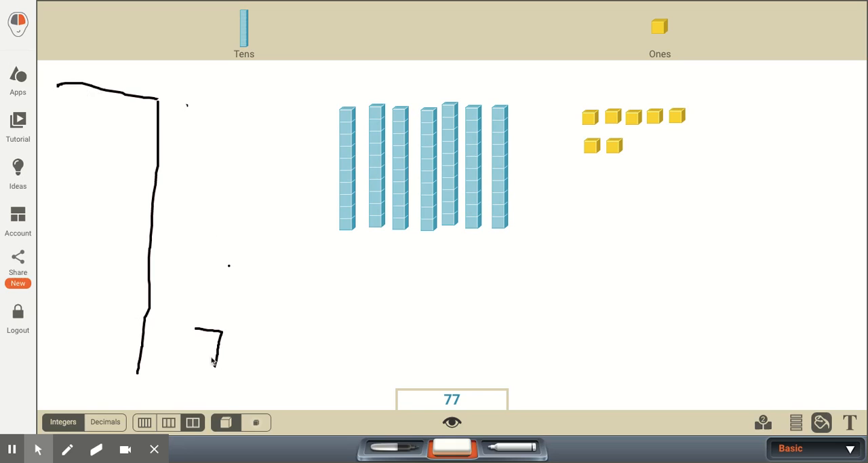
mouse_move(743, 93)
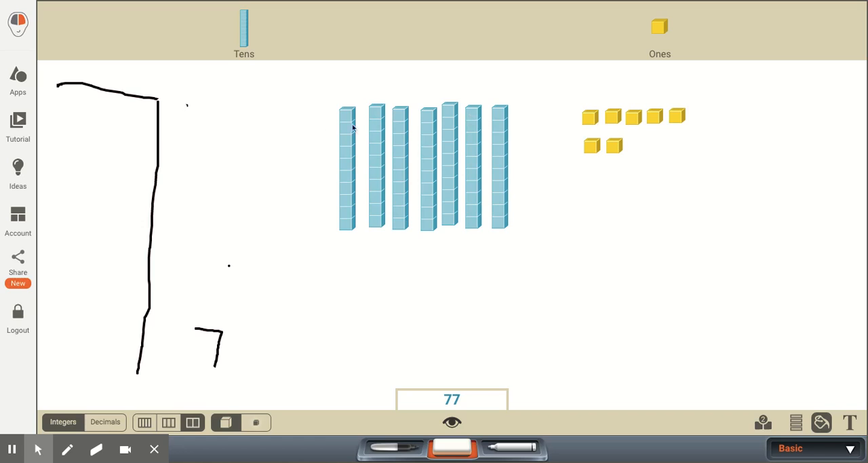
mouse_move(636, 113)
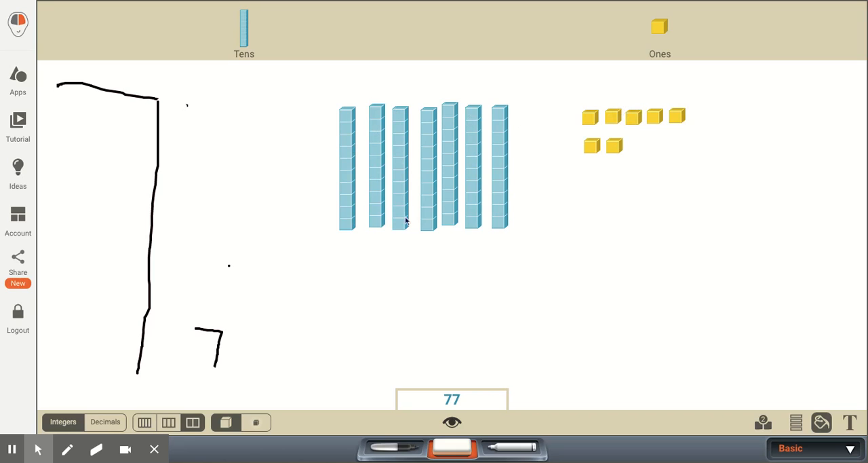
mouse_move(495, 170)
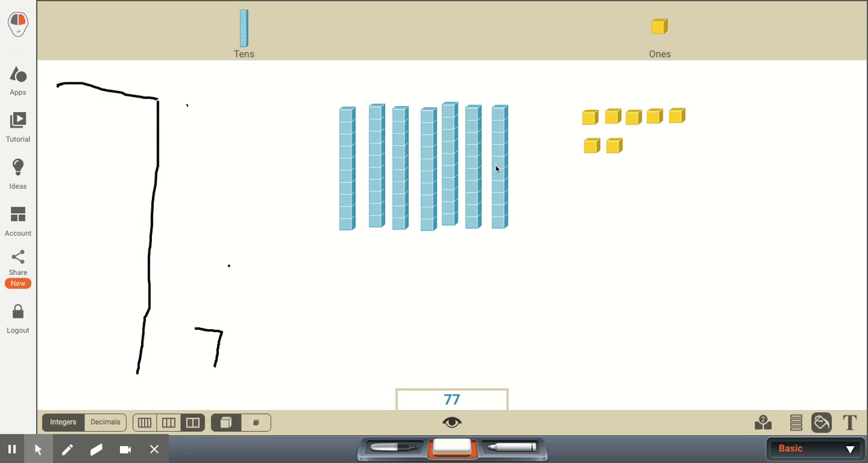
mouse_move(610, 147)
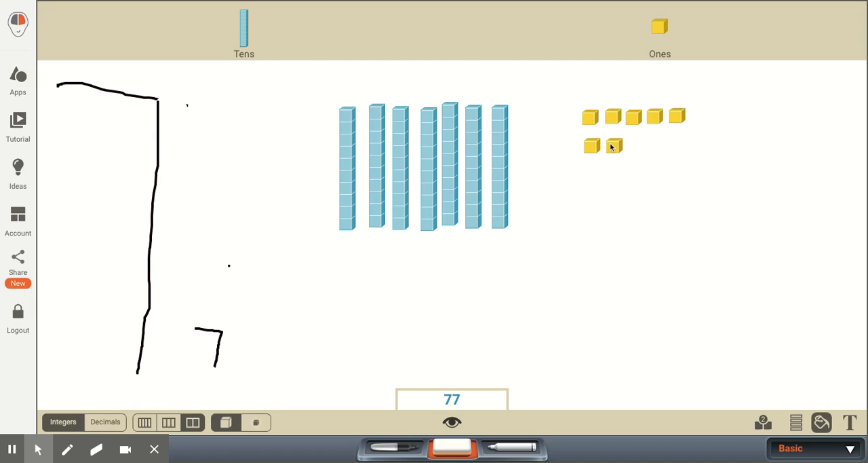
Draw a pen circle around the 77 total at the bottom of the mat.
click(385, 447)
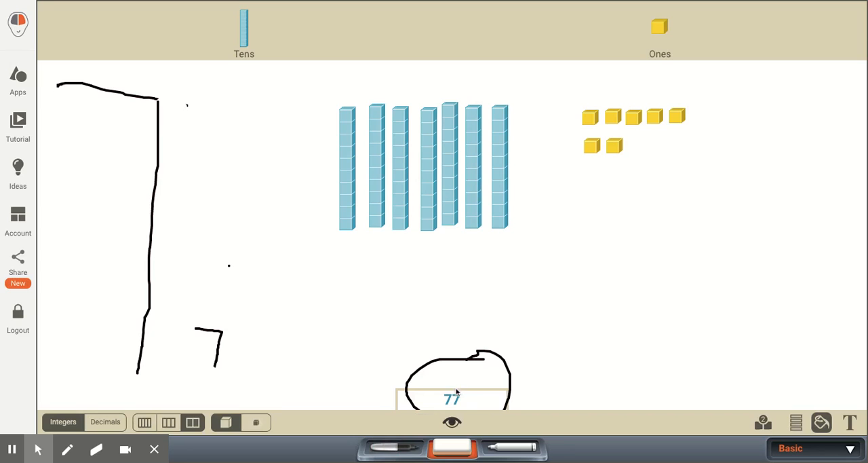
mouse_move(458, 405)
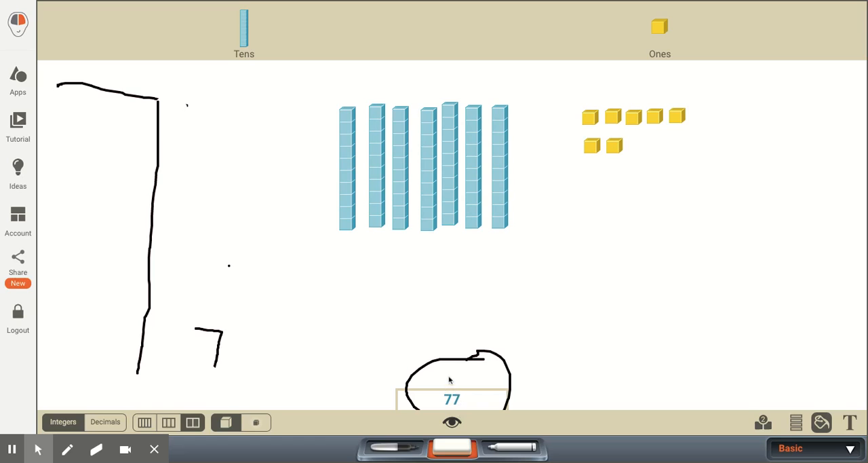
mouse_move(447, 405)
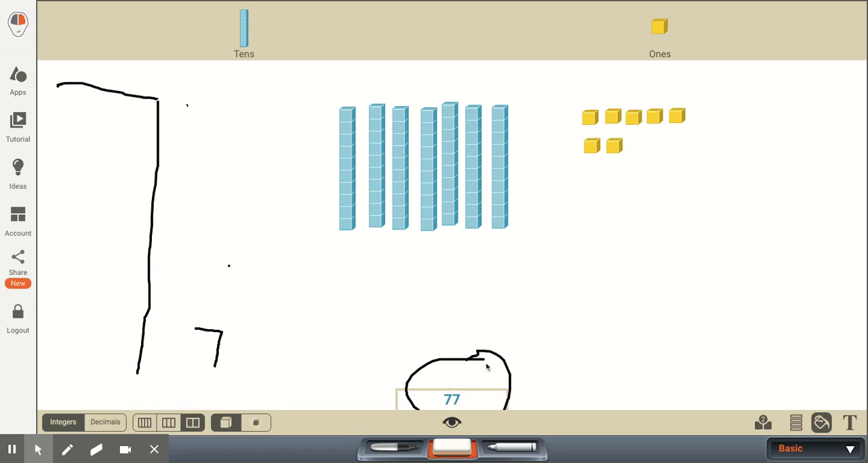
mouse_move(436, 369)
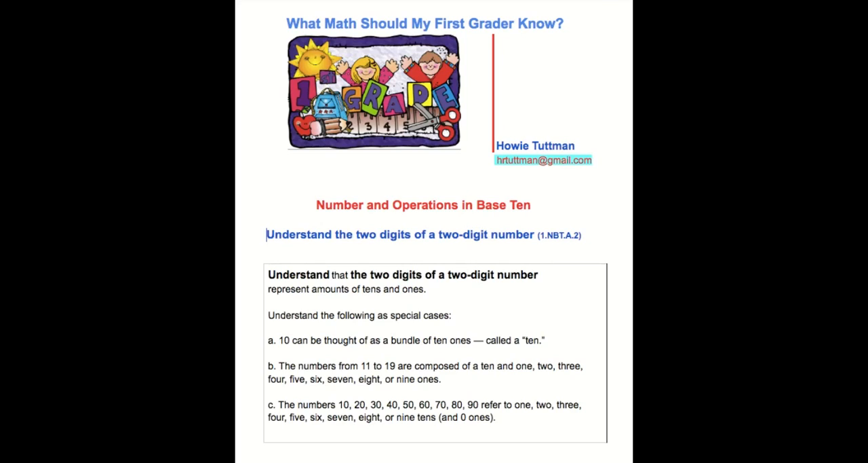
mouse_move(519, 278)
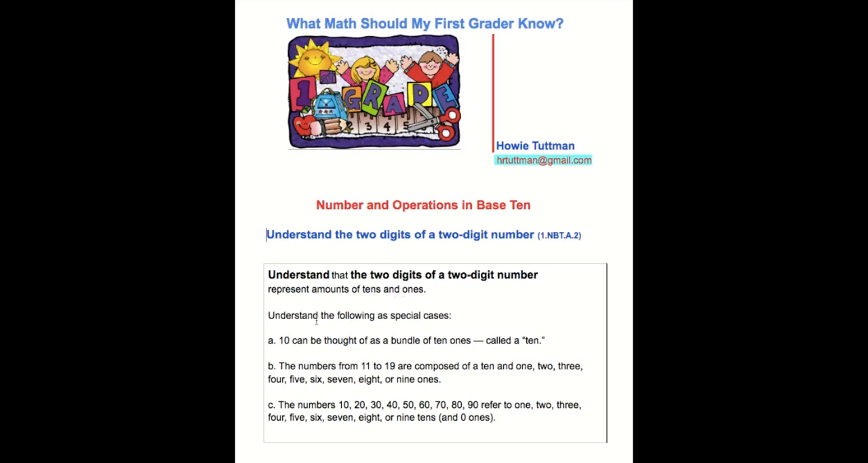
mouse_move(313, 352)
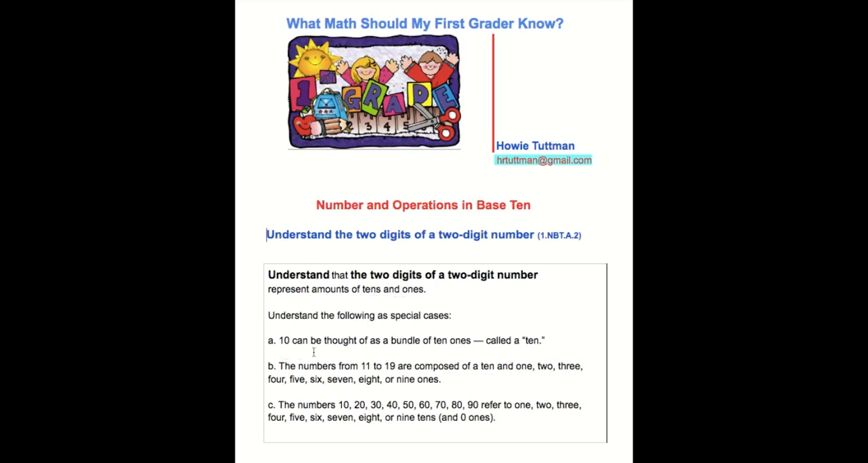
mouse_move(451, 347)
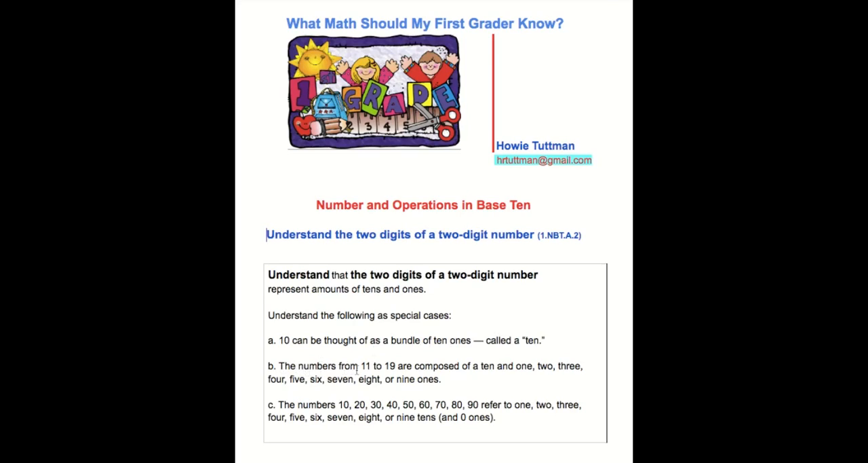
mouse_move(475, 376)
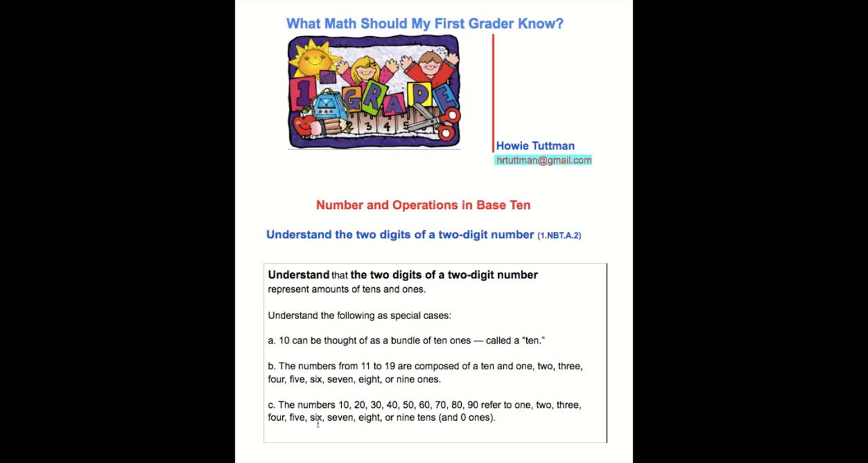
mouse_move(409, 425)
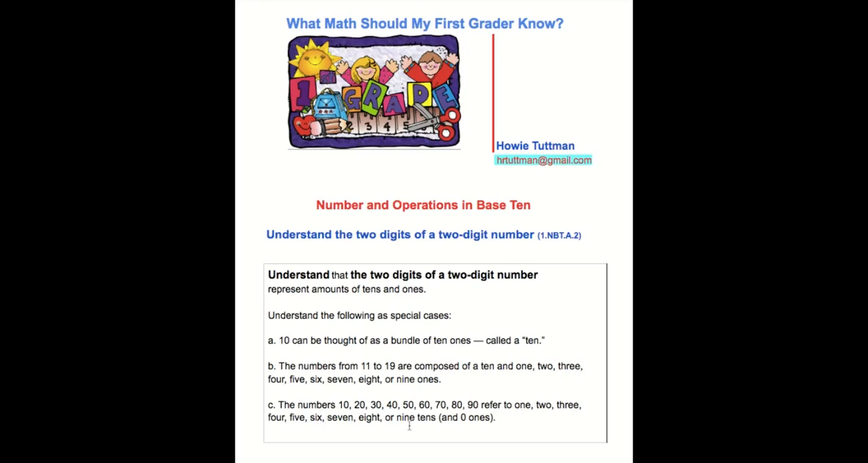